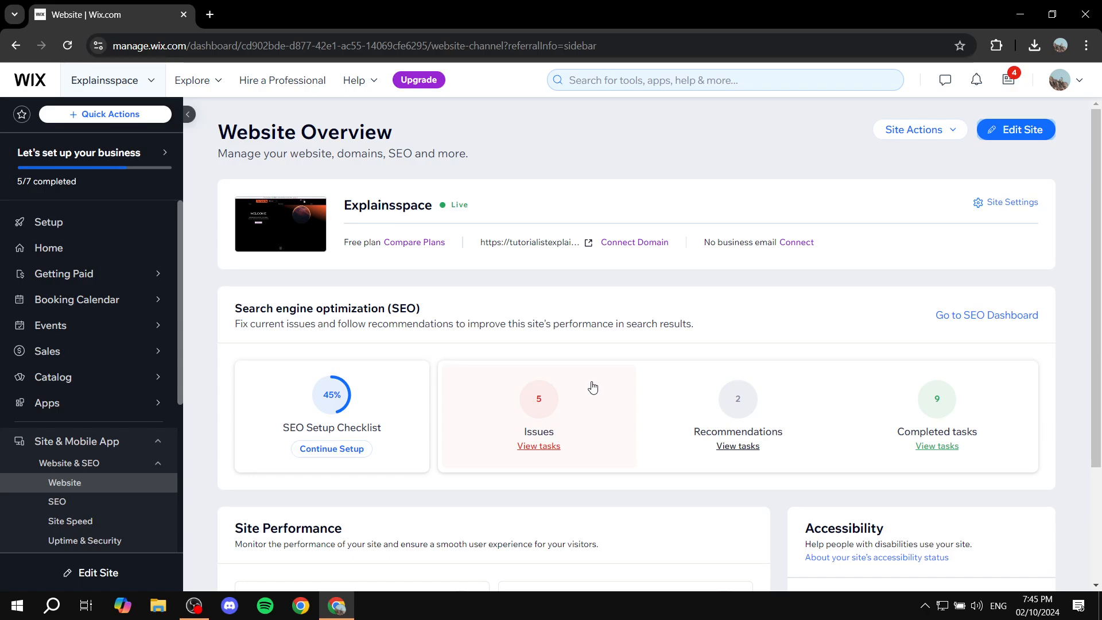
pyautogui.moveTo(891, 285)
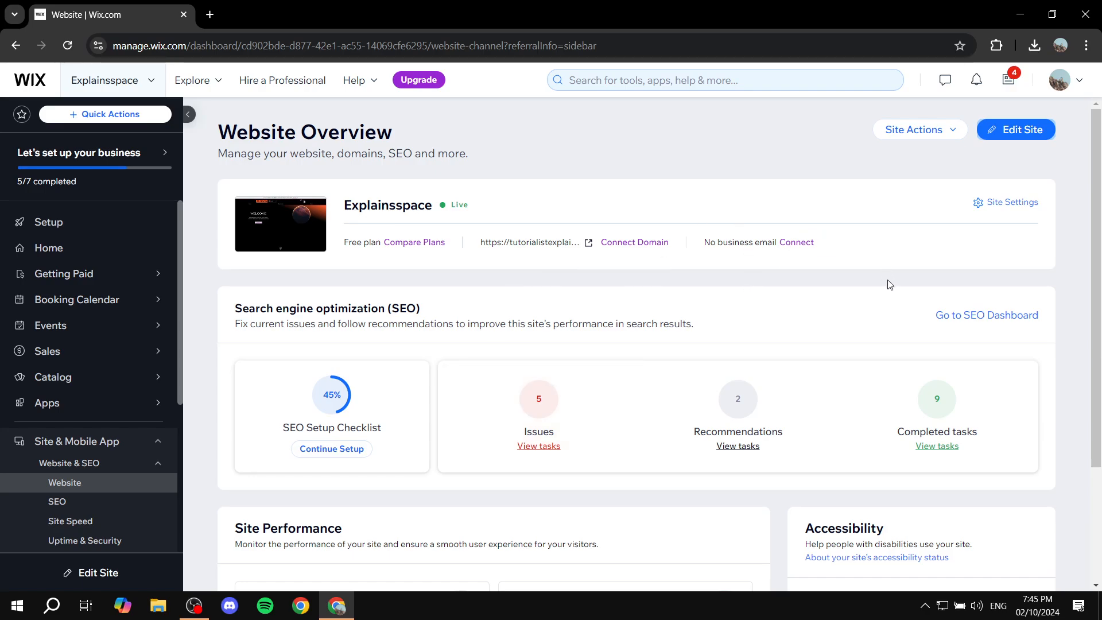
pyautogui.moveTo(973, 263)
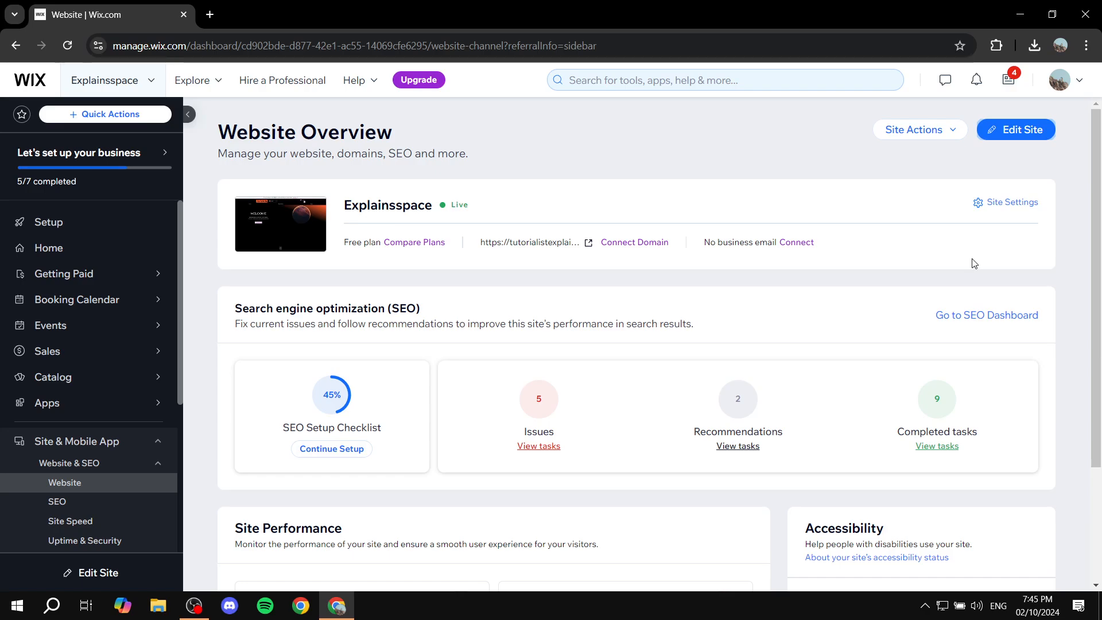
pyautogui.moveTo(34, 465)
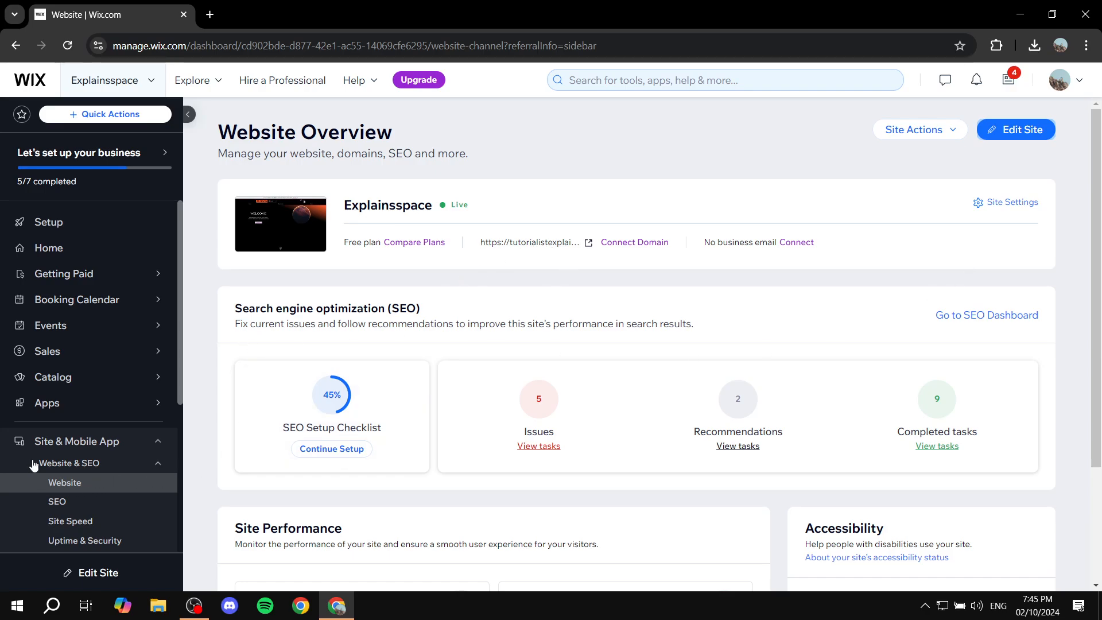
# Step: Launch the Wix Editor for the Explainsspace site from the dashboard
pyautogui.click(1015, 130)
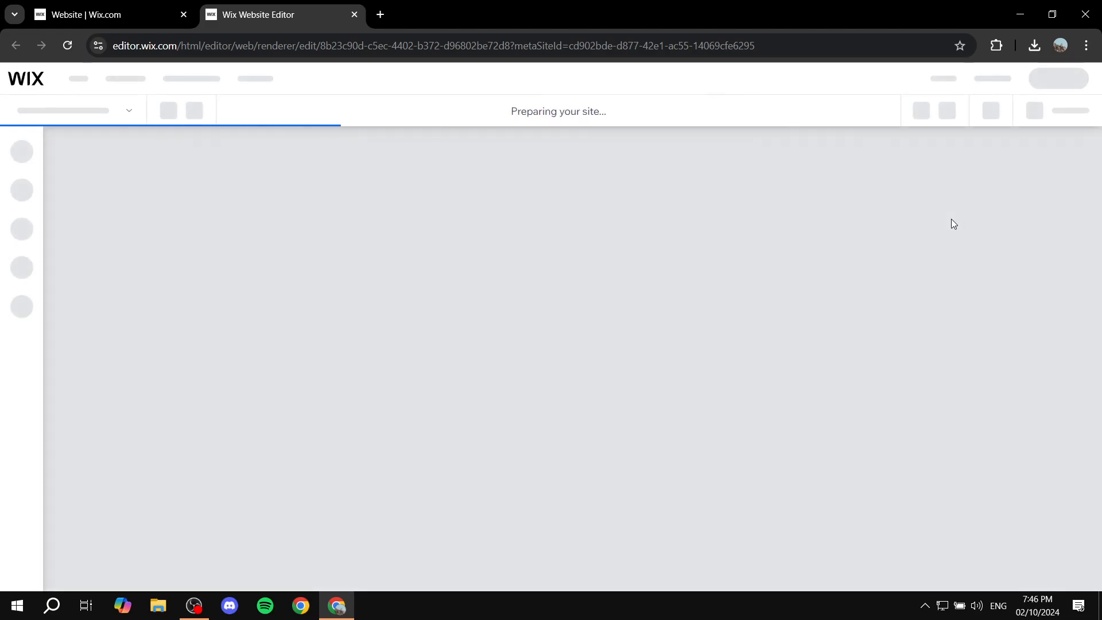
pyautogui.moveTo(741, 217)
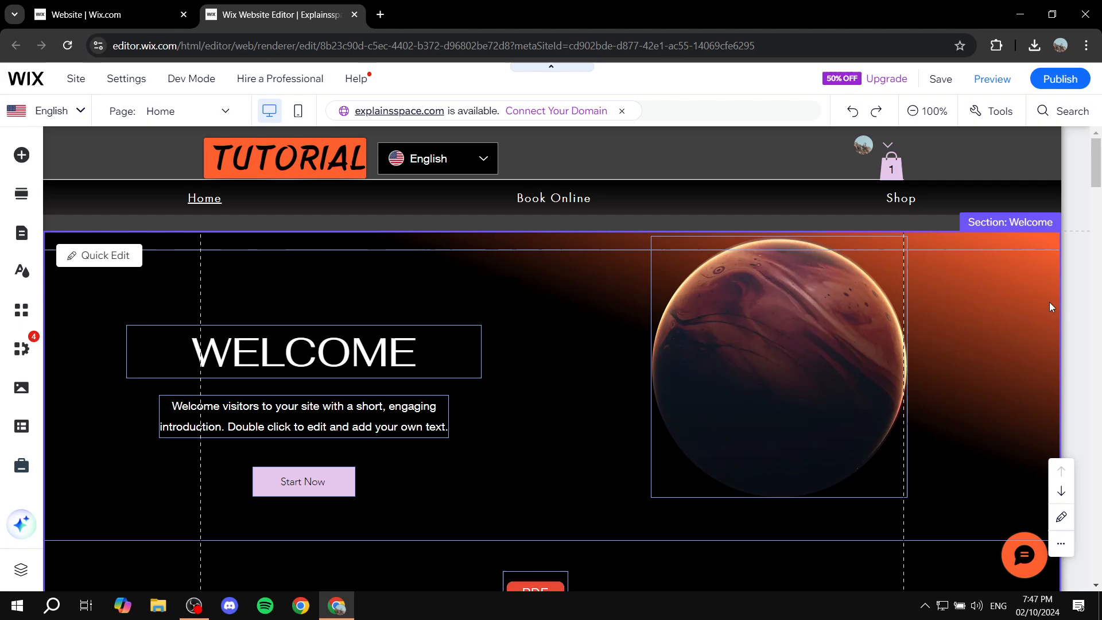
pyautogui.click(573, 226)
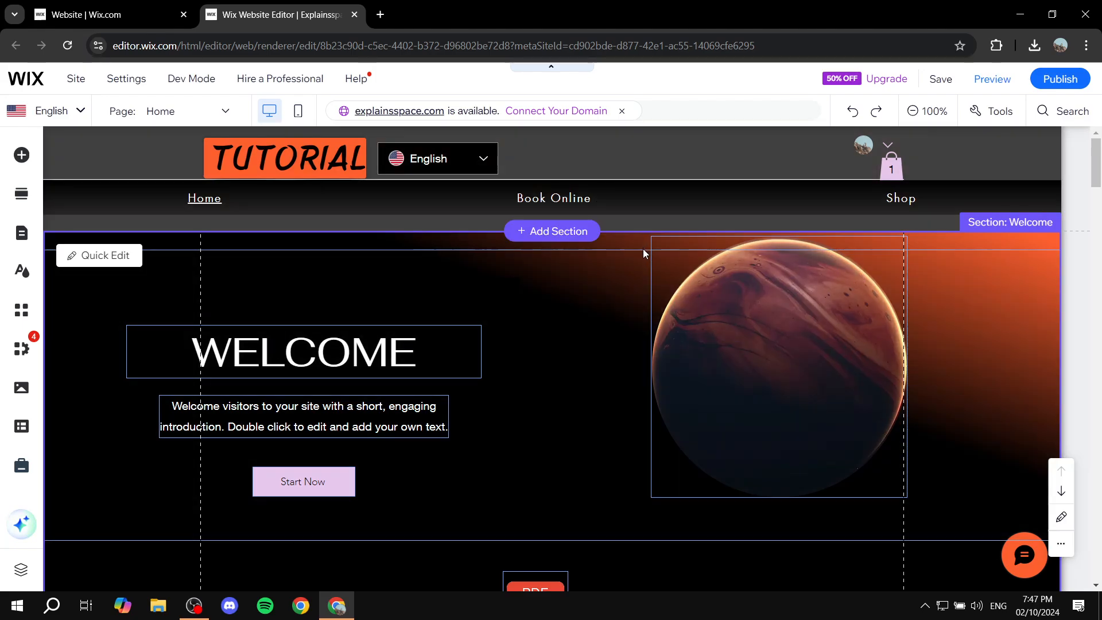
pyautogui.scroll(-3)
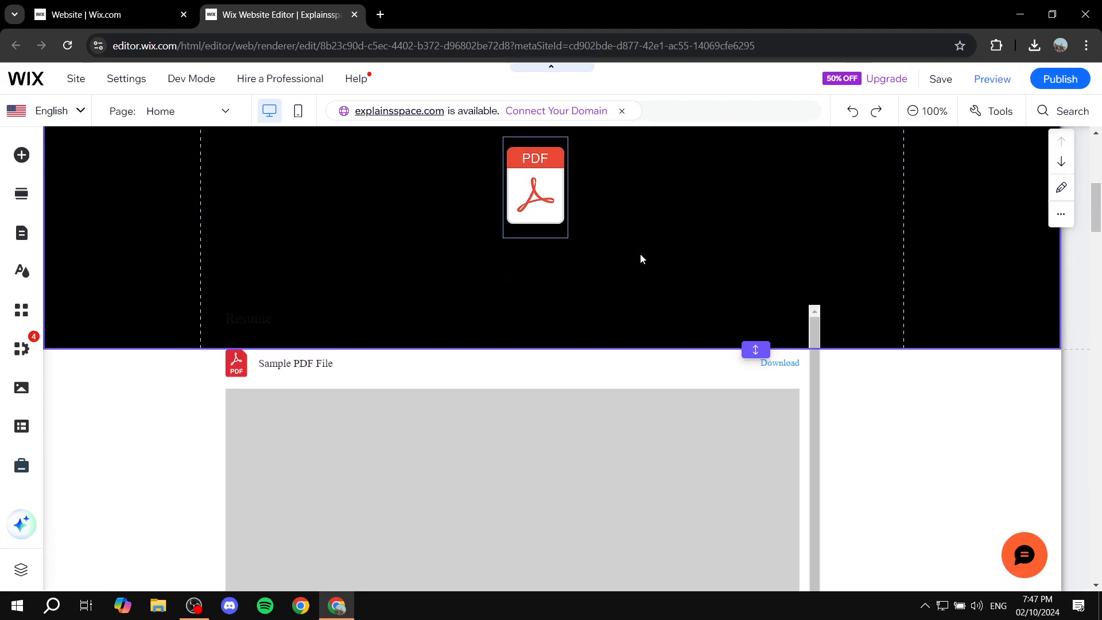
pyautogui.scroll(3)
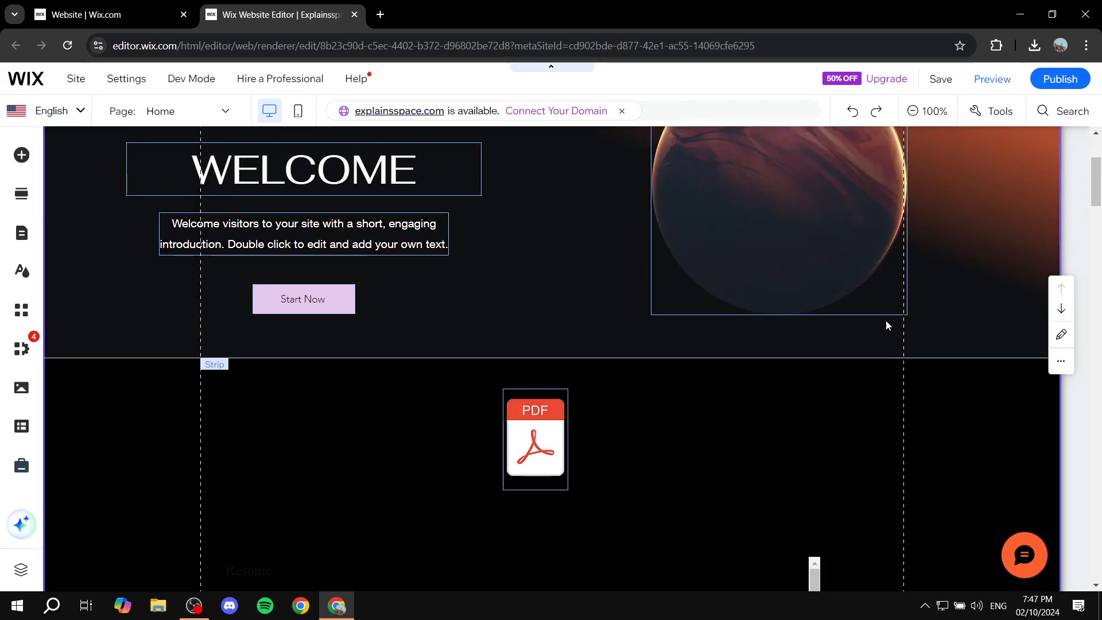
pyautogui.scroll(3)
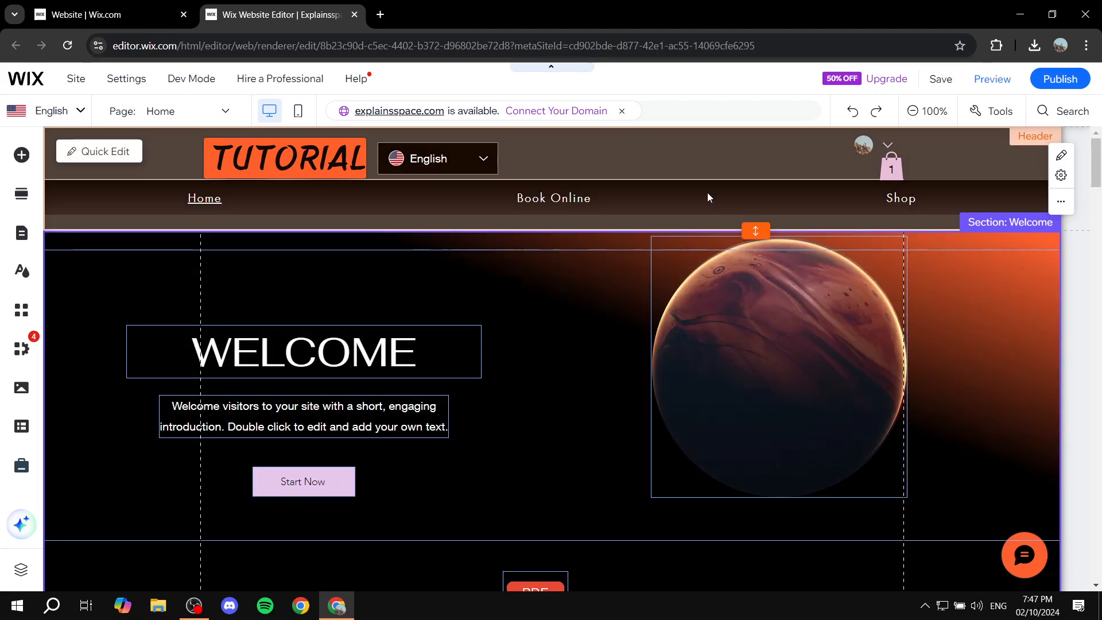
pyautogui.moveTo(608, 188)
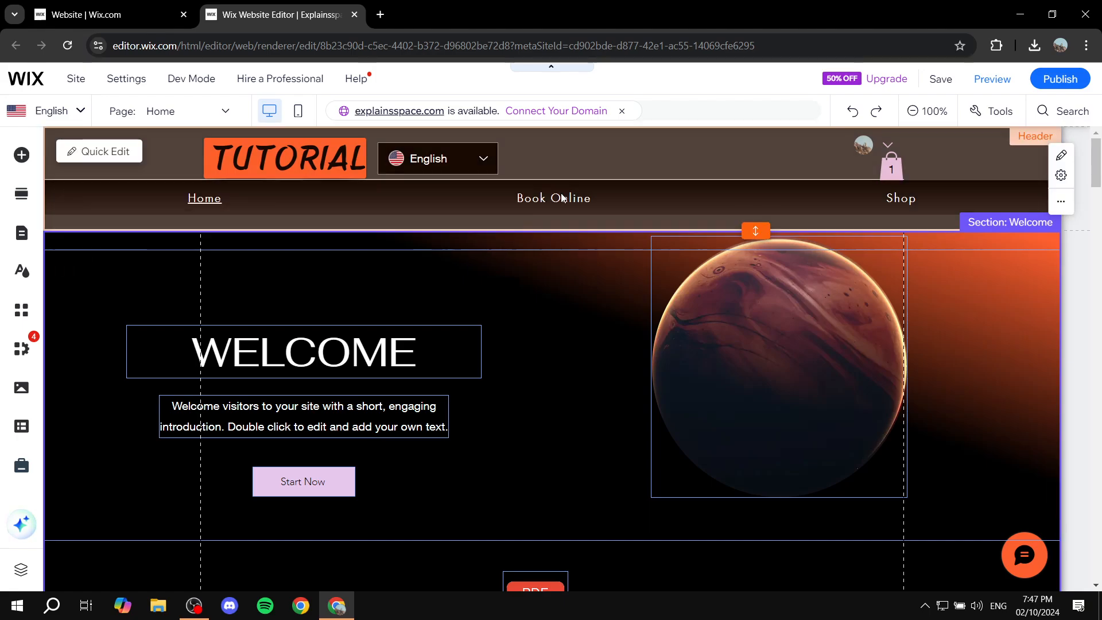
pyautogui.moveTo(618, 216)
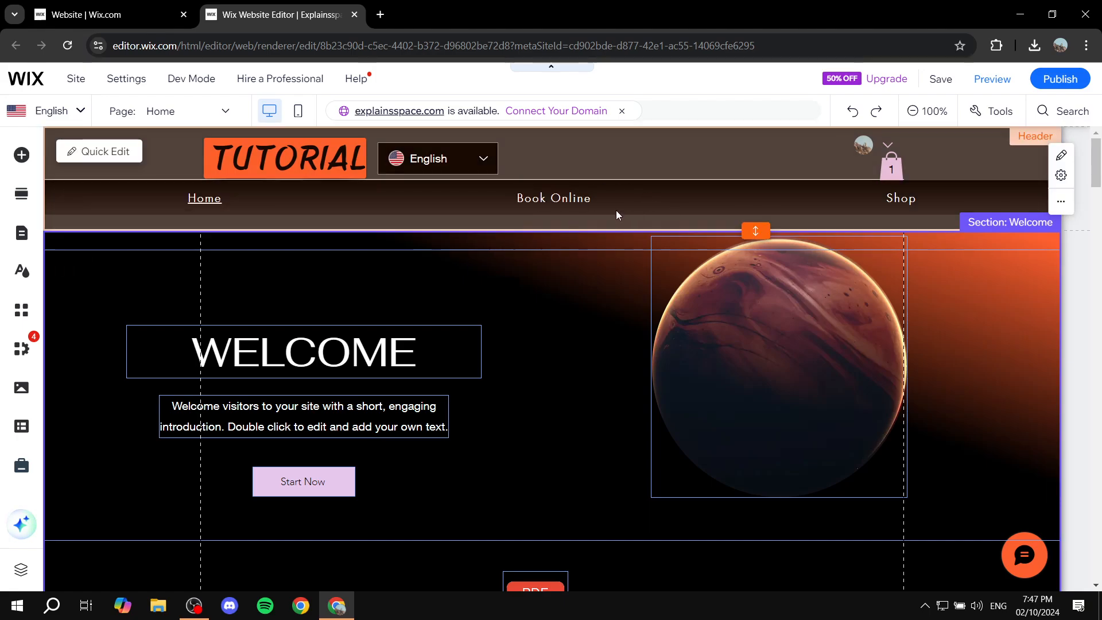
pyautogui.scroll(-3)
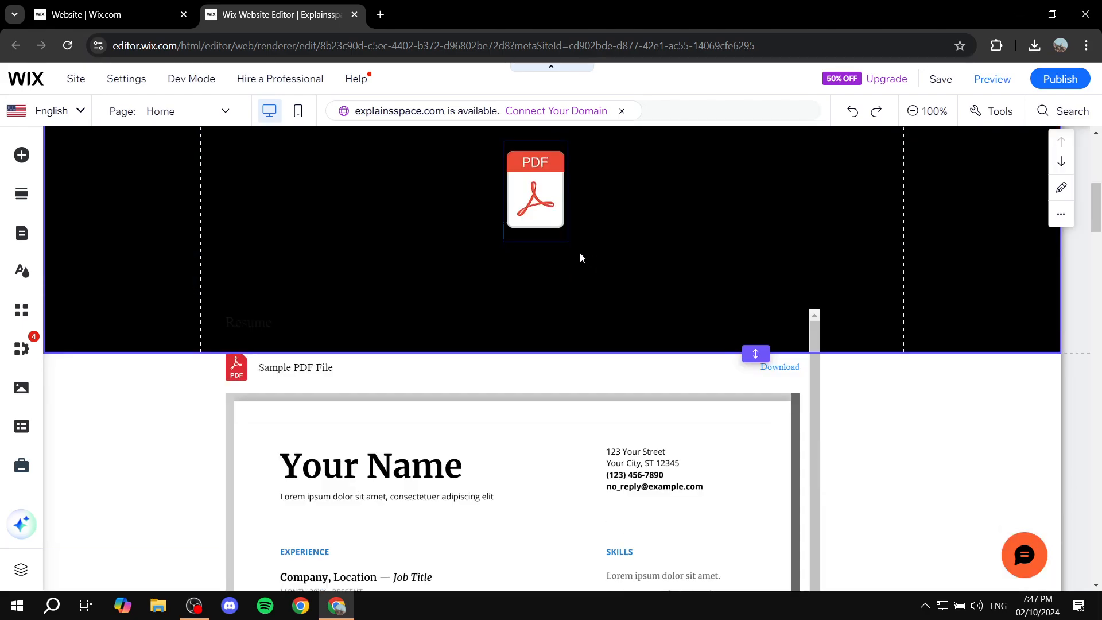
pyautogui.moveTo(972, 295)
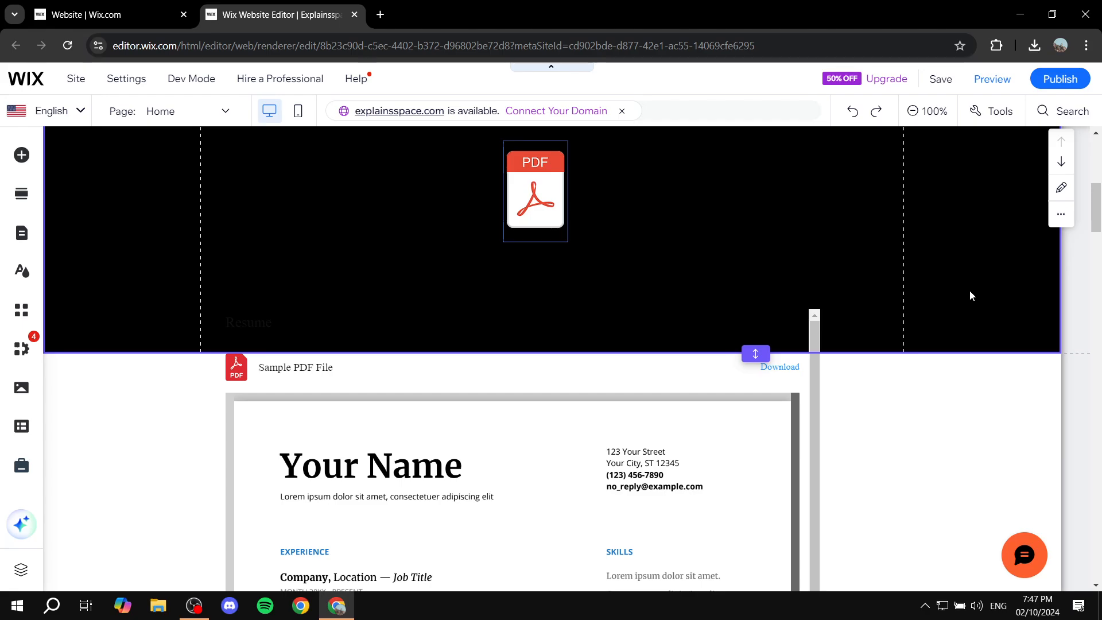
pyautogui.scroll(3)
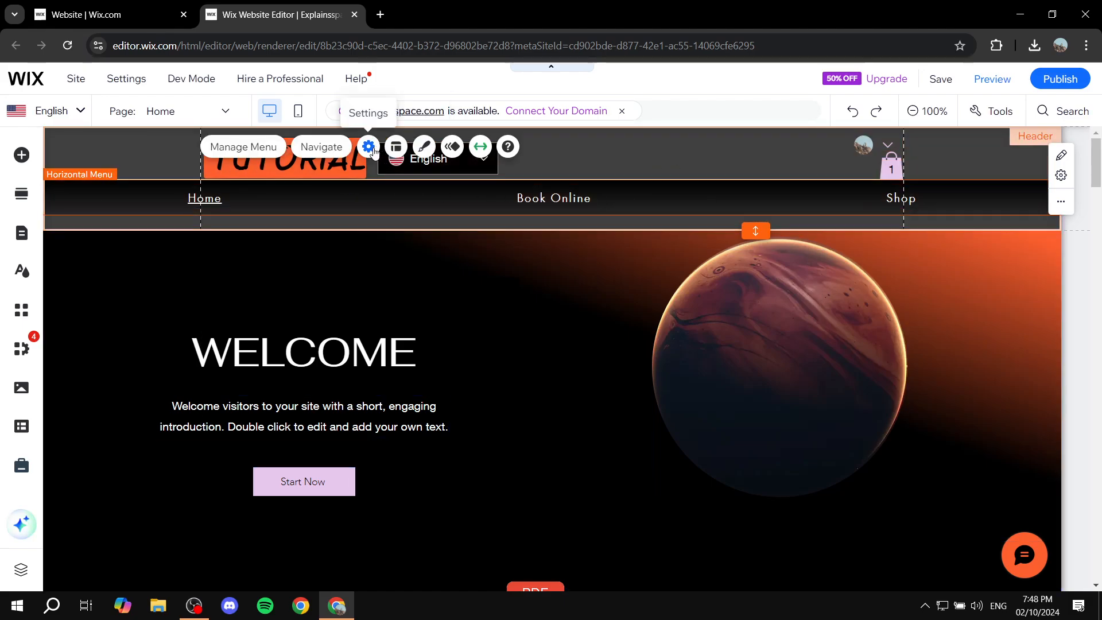
pyautogui.moveTo(667, 197)
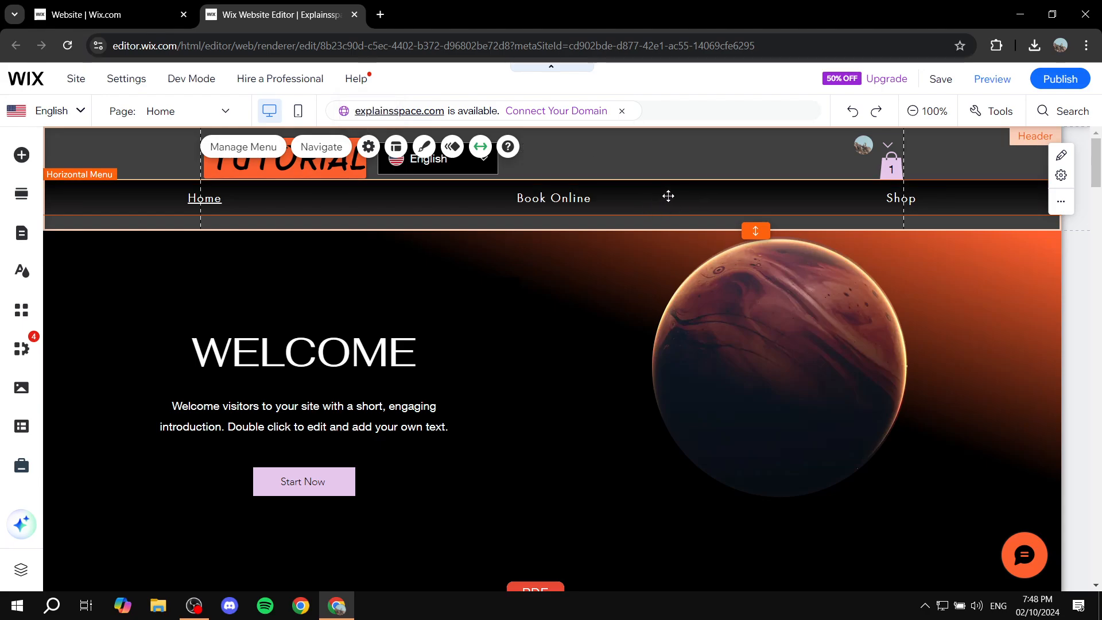
pyautogui.moveTo(735, 172)
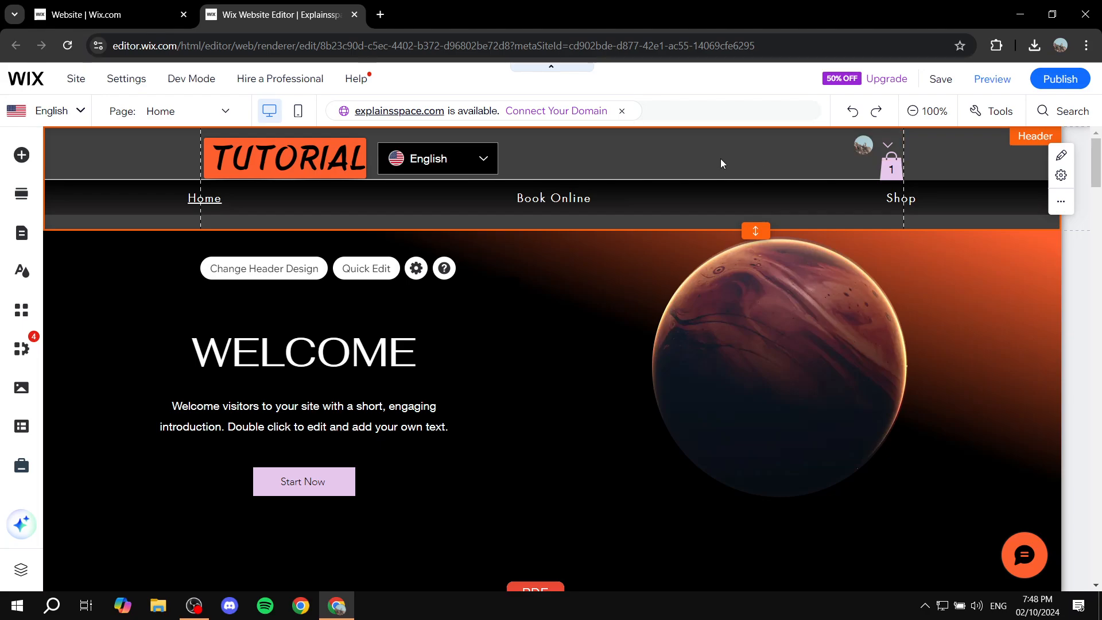
pyautogui.moveTo(655, 166)
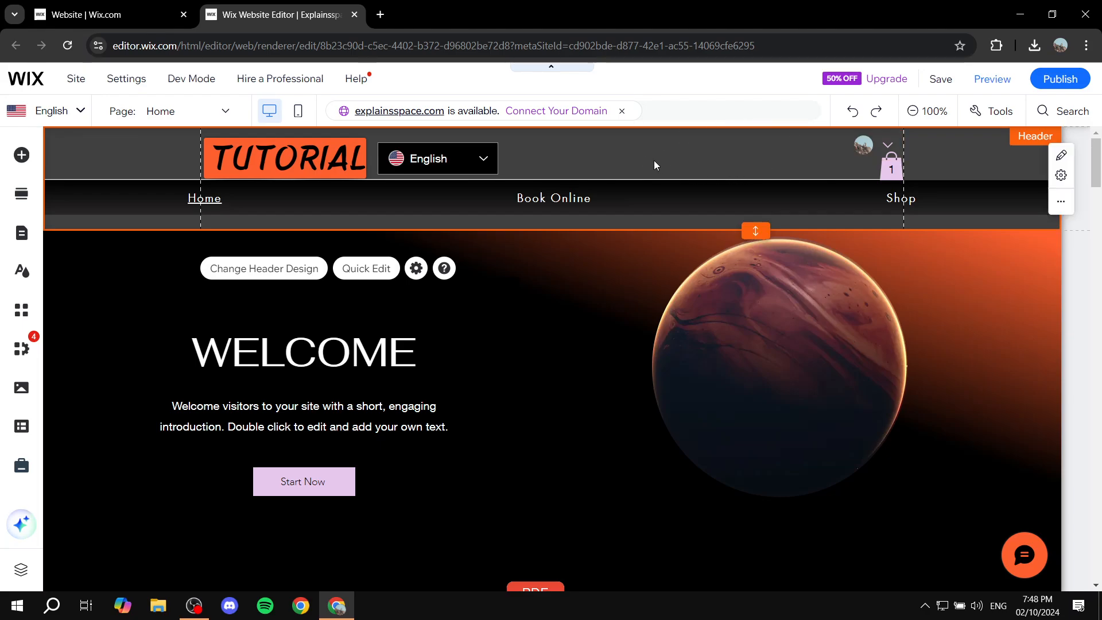
pyautogui.moveTo(22, 232)
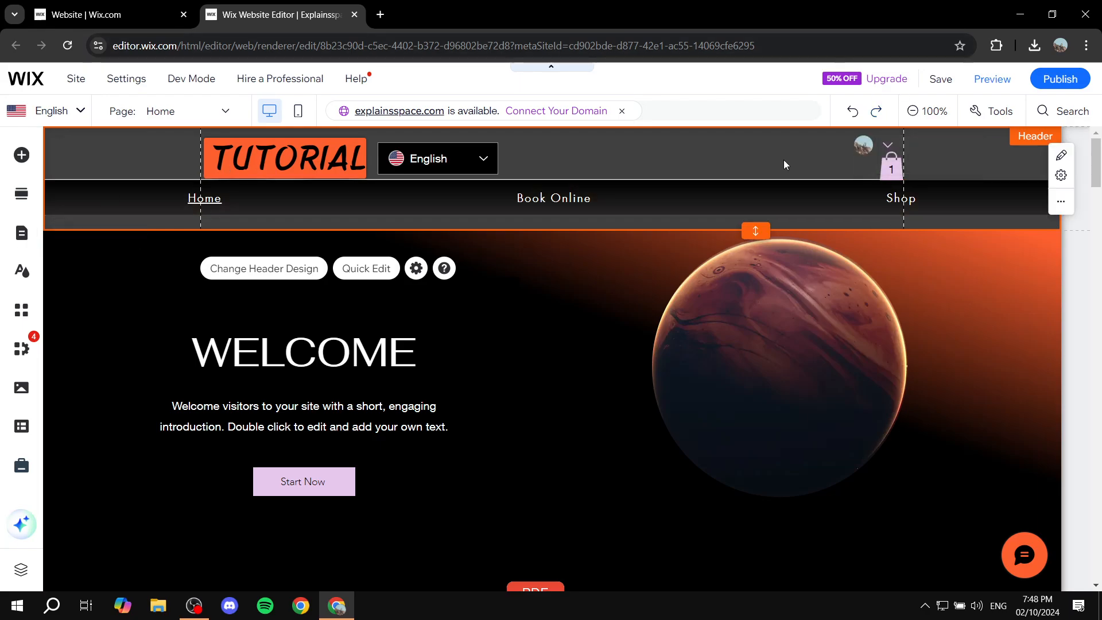
pyautogui.moveTo(1061, 175)
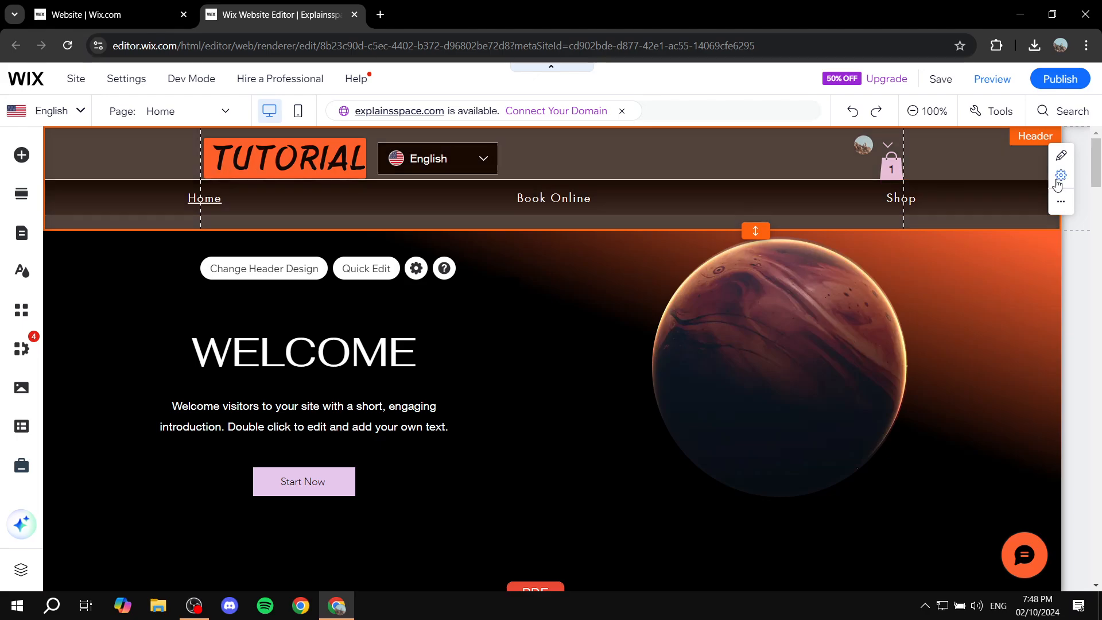
pyautogui.moveTo(1060, 175)
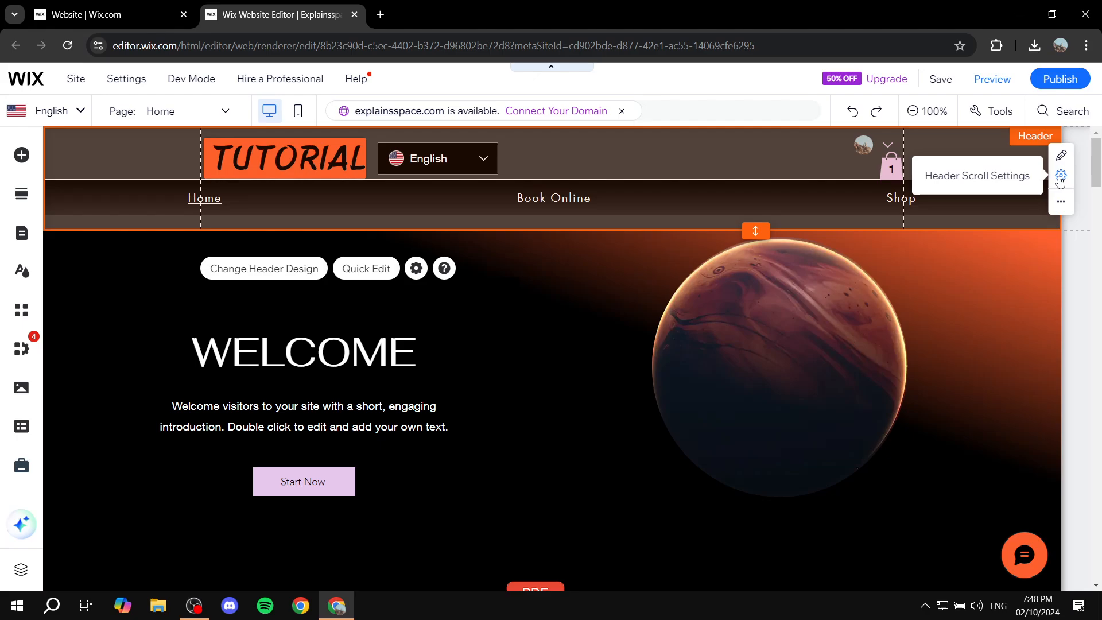
# Step: Show the header's Scroll Settings panel with its four scroll behaviours
pyautogui.click(1061, 175)
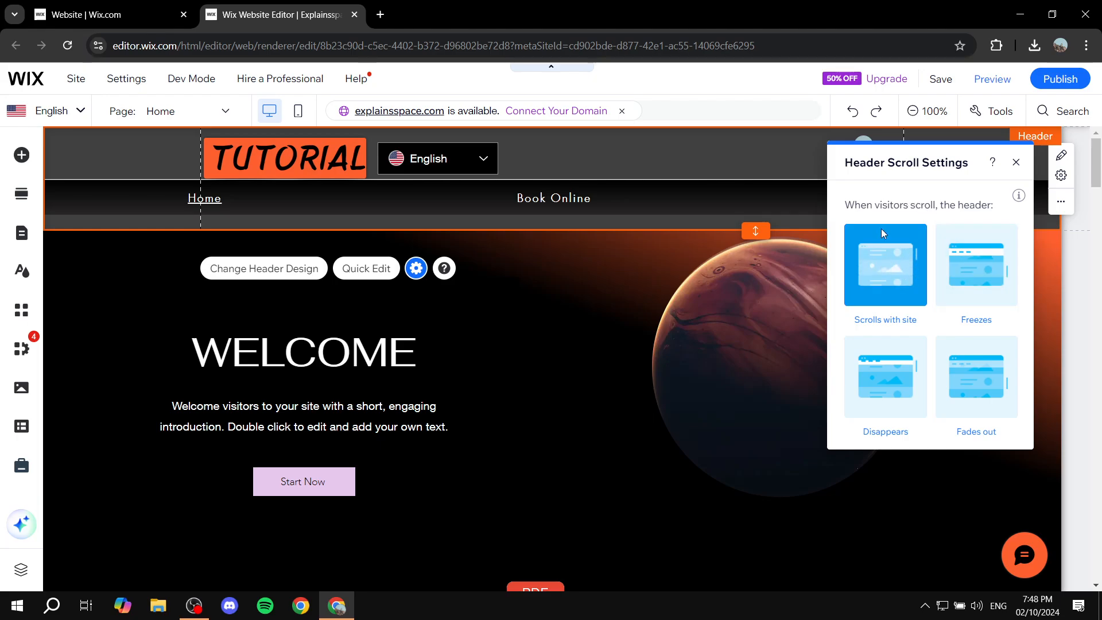
pyautogui.moveTo(971, 198)
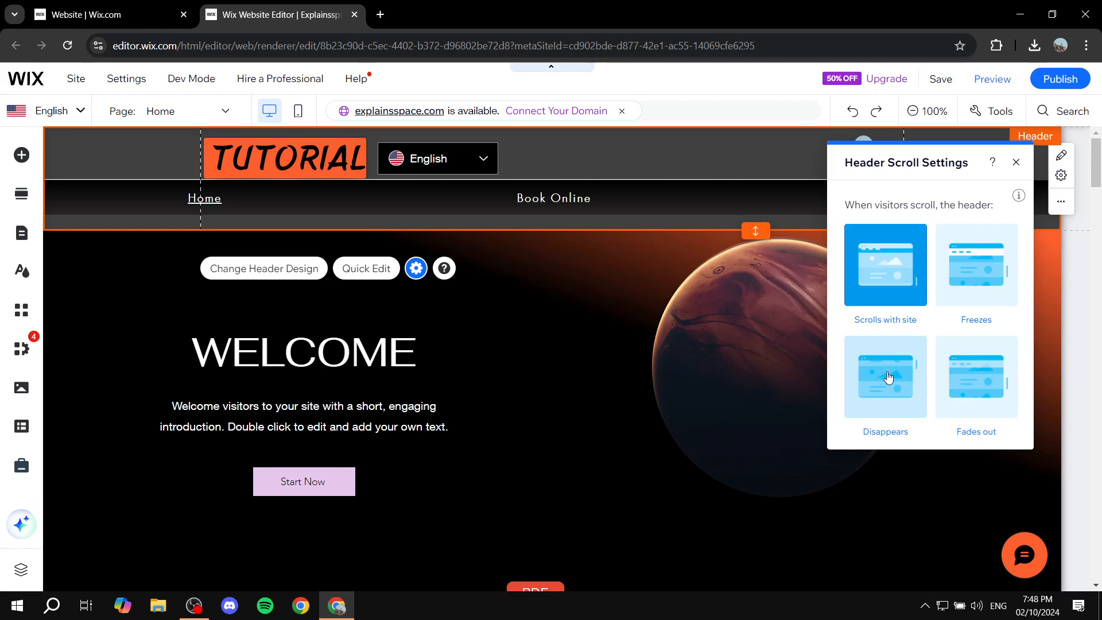
# Step: Close the header scroll panel, save the Explainsspace site, and dismiss the confirmation
pyautogui.click(1015, 163)
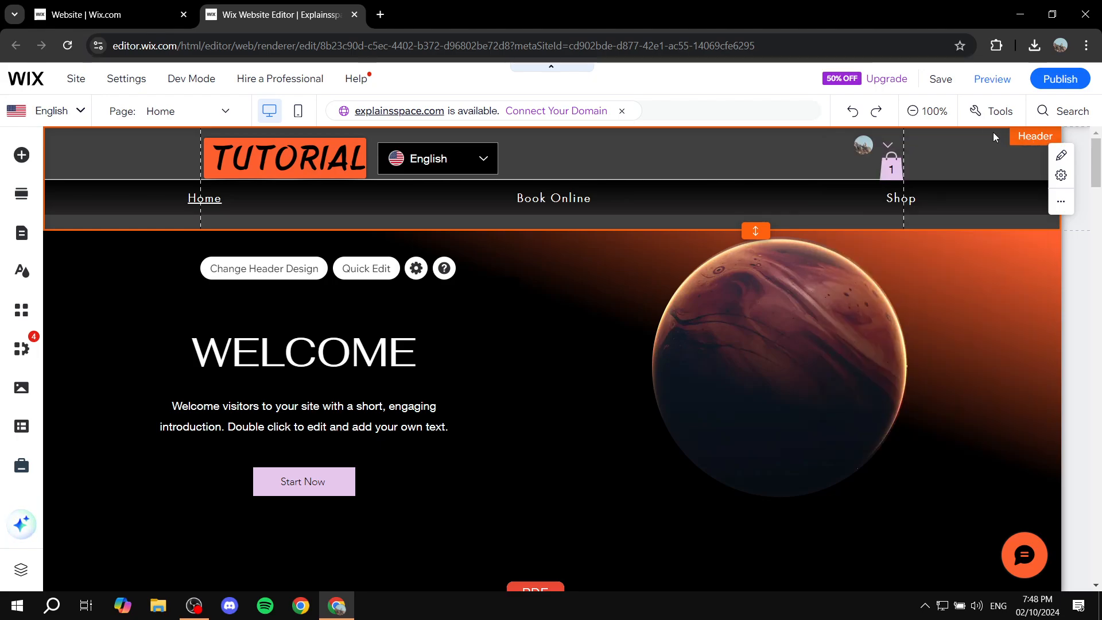
pyautogui.click(939, 78)
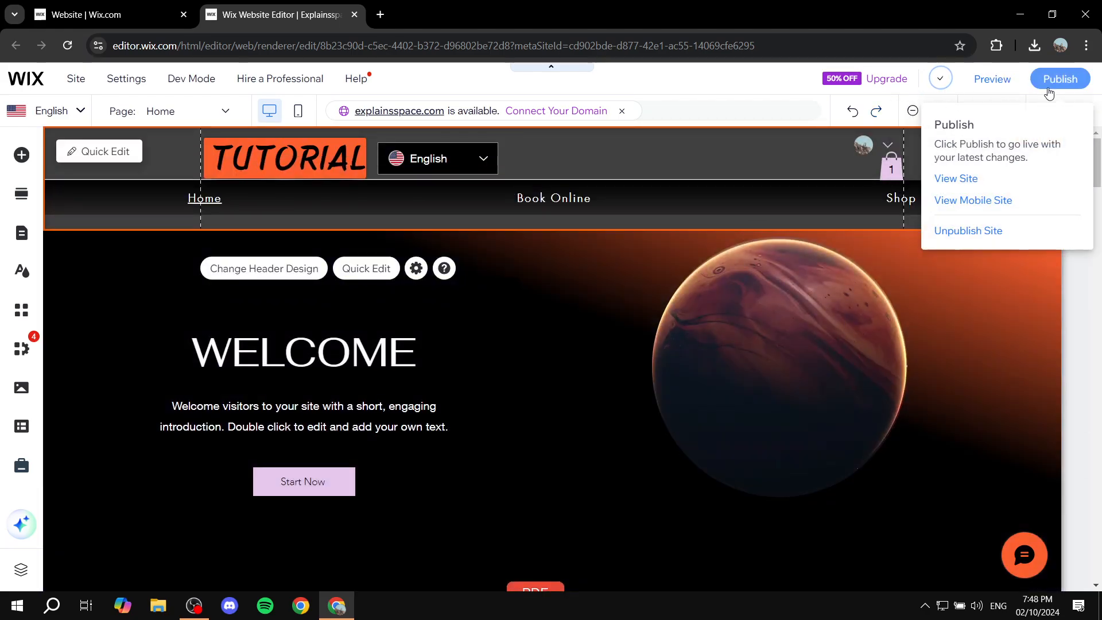
pyautogui.click(1060, 79)
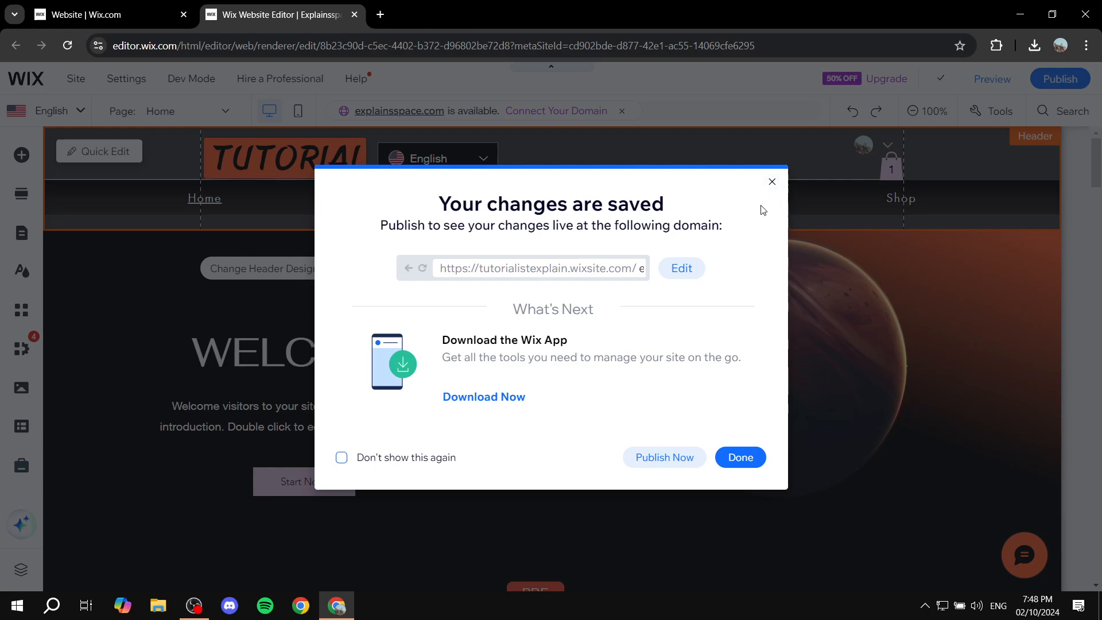
pyautogui.click(739, 457)
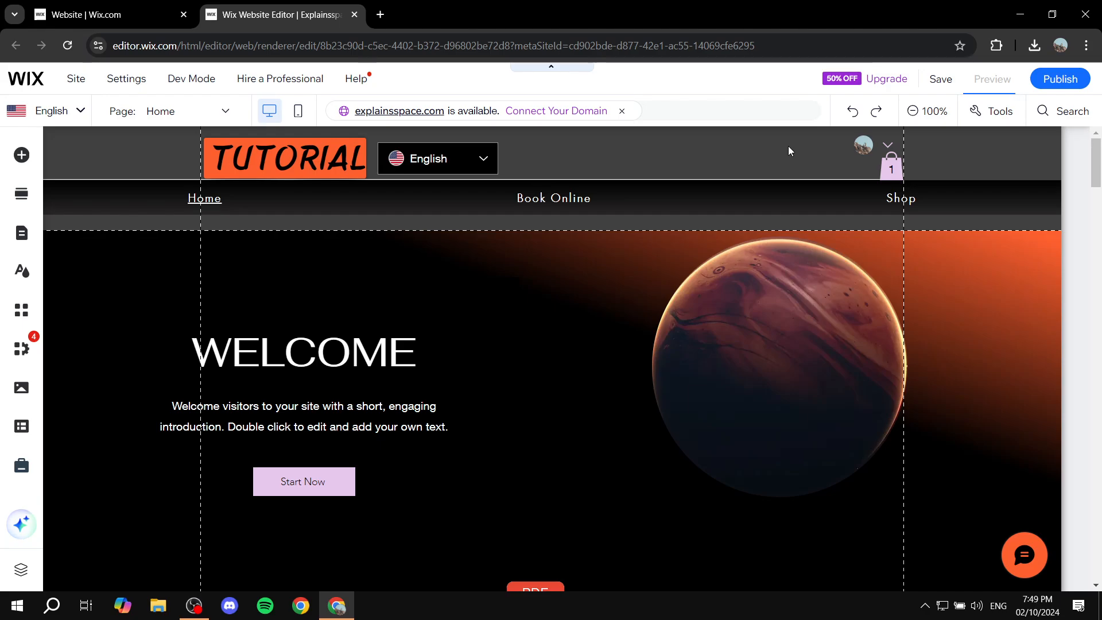
# Step: Preview the site, scrolling down the home page and back up to watch the header
pyautogui.click(991, 79)
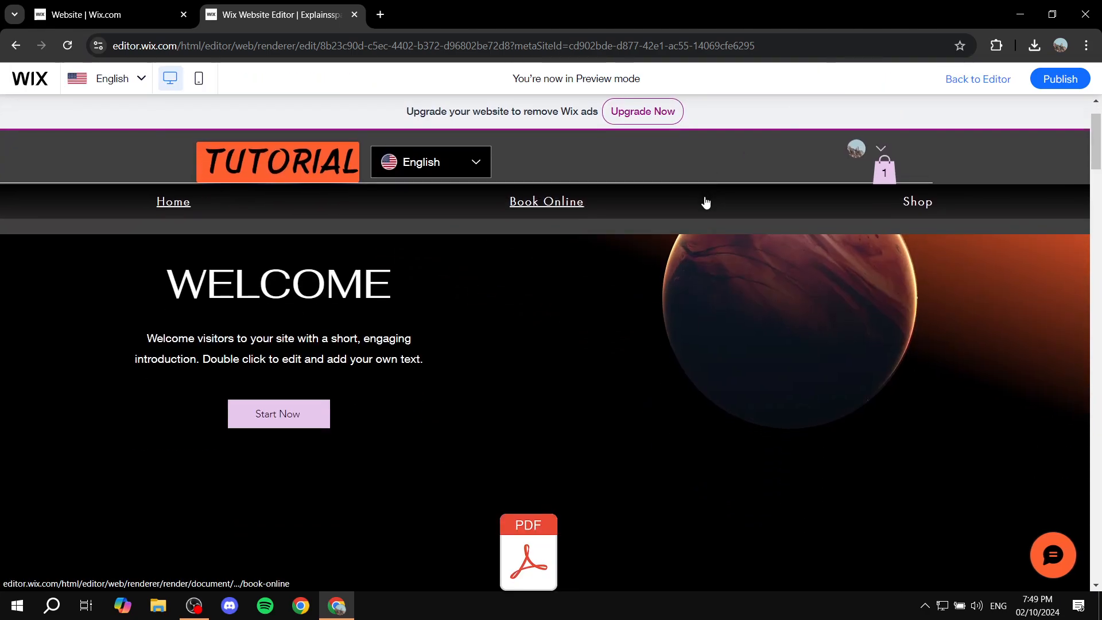
pyautogui.scroll(-3)
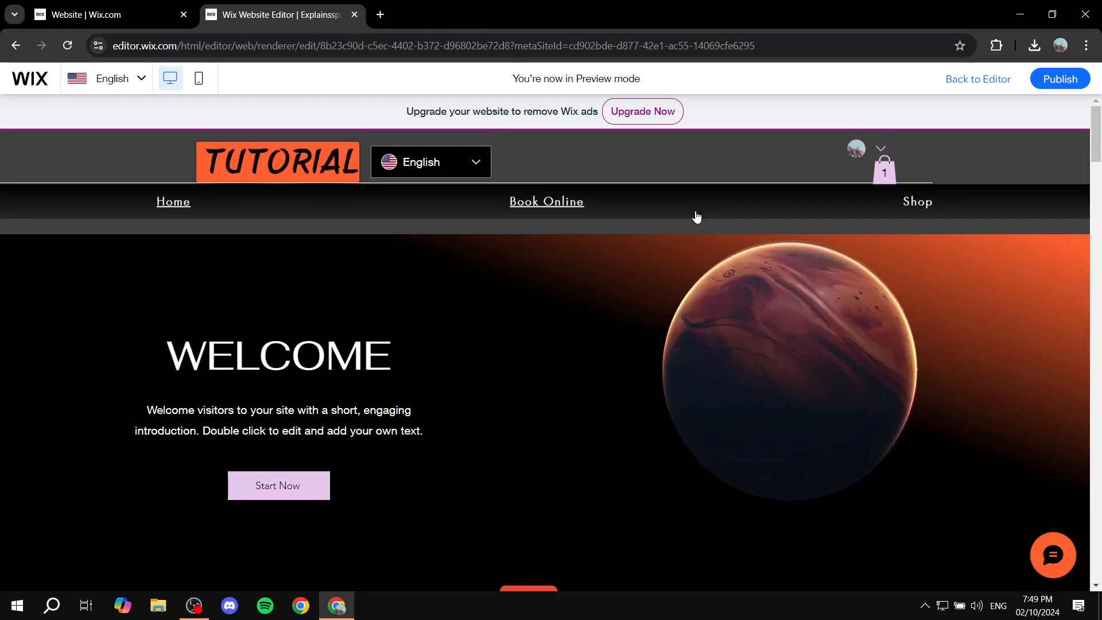
pyautogui.scroll(-3)
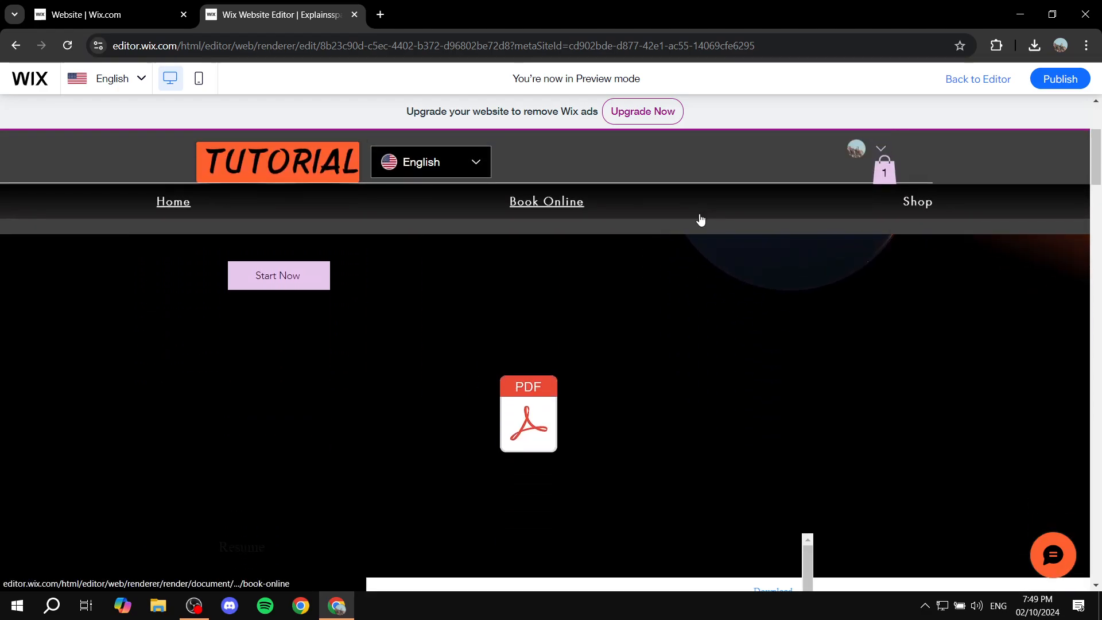
pyautogui.scroll(3)
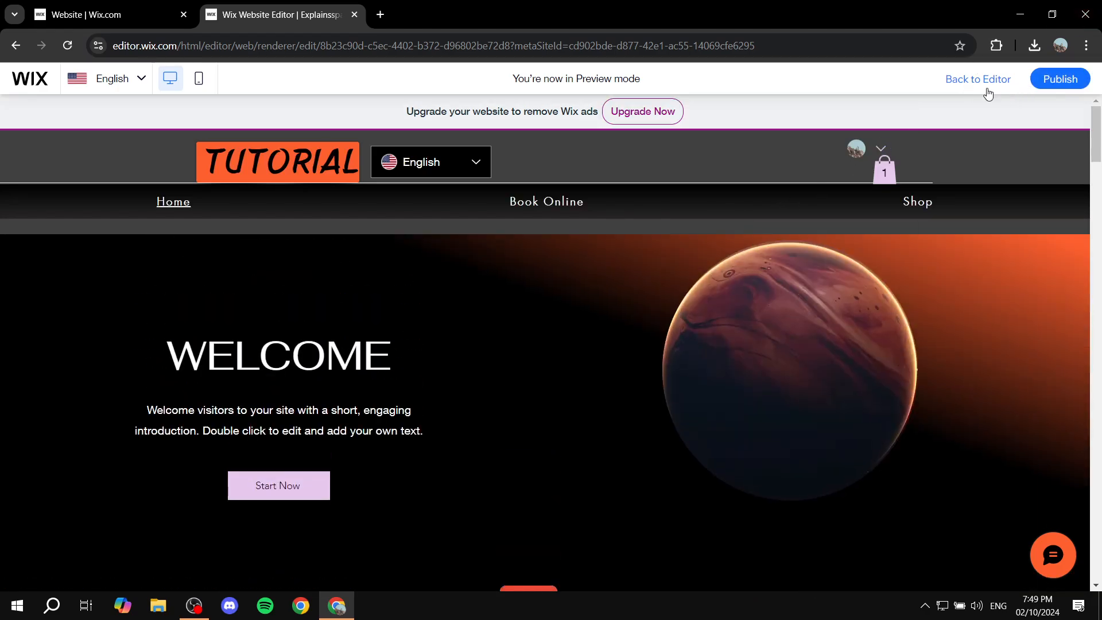
# Step: Return to the editor, set the header scroll behaviour to Freezes, and save
pyautogui.click(977, 79)
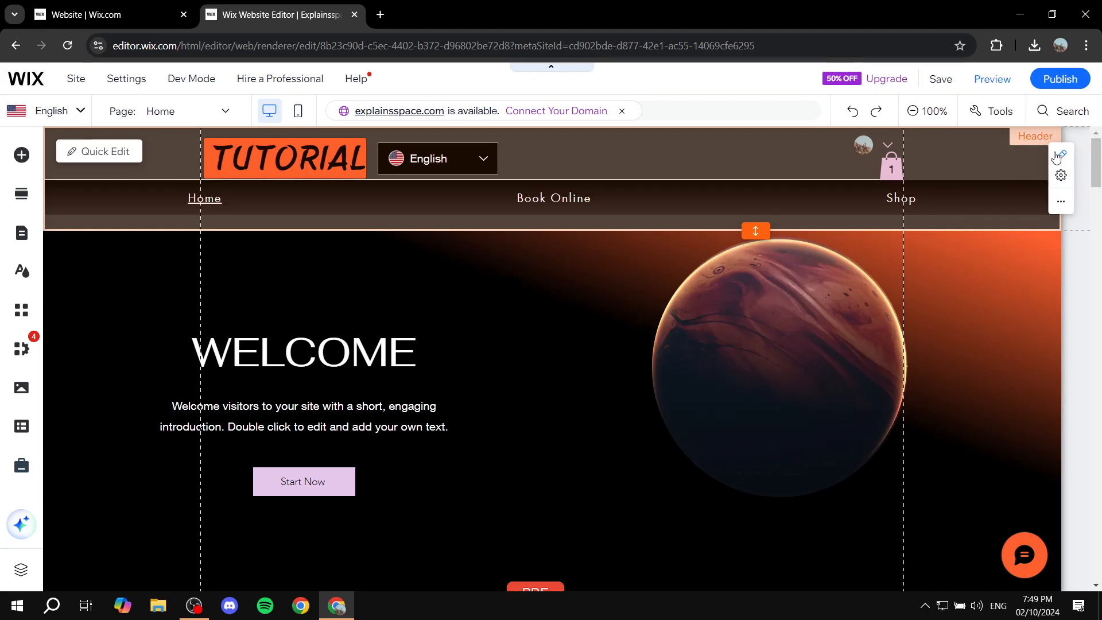
pyautogui.click(1061, 176)
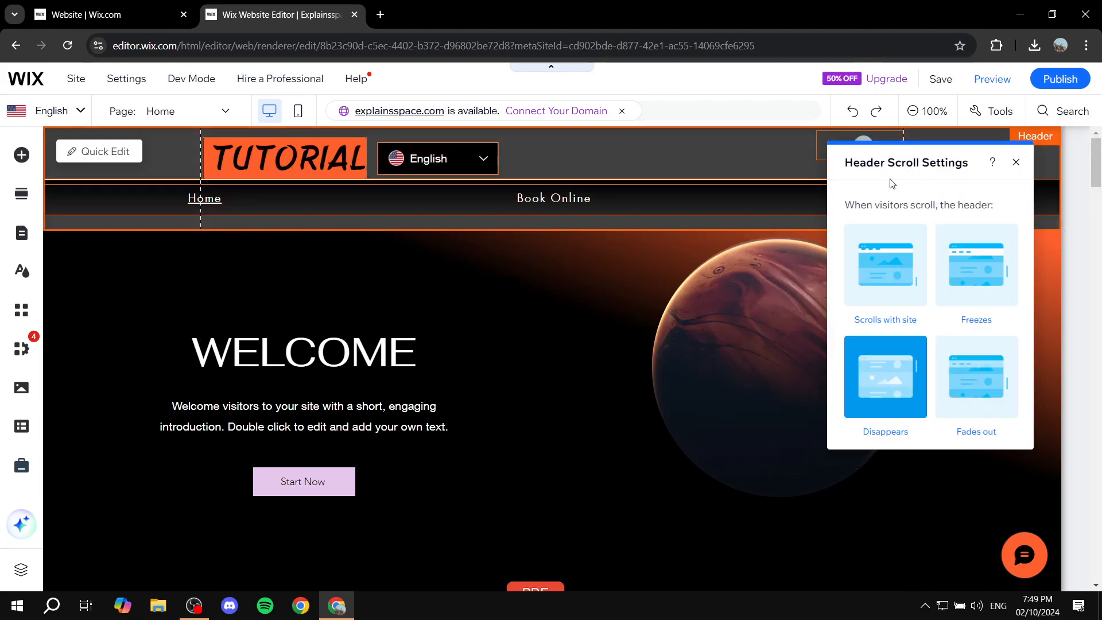
pyautogui.click(976, 266)
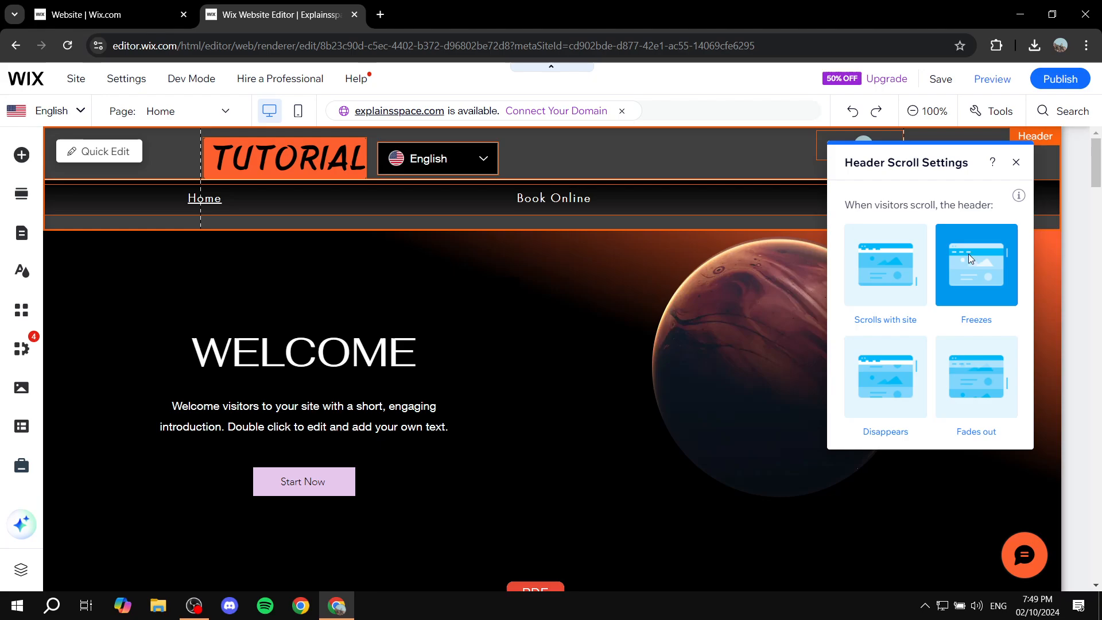
pyautogui.click(1017, 163)
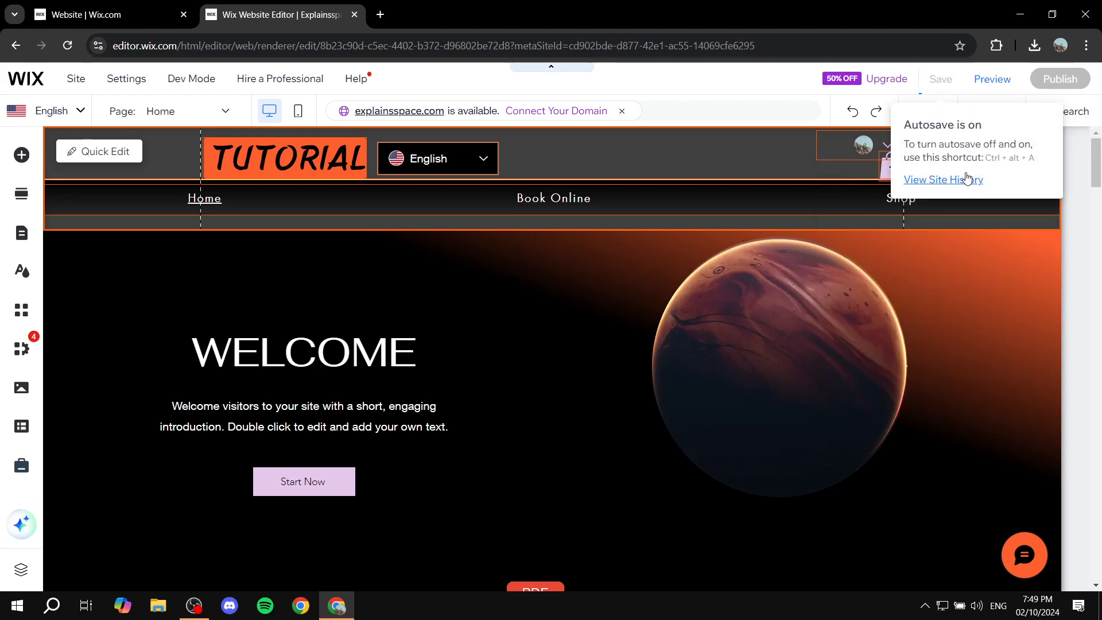
pyautogui.click(941, 79)
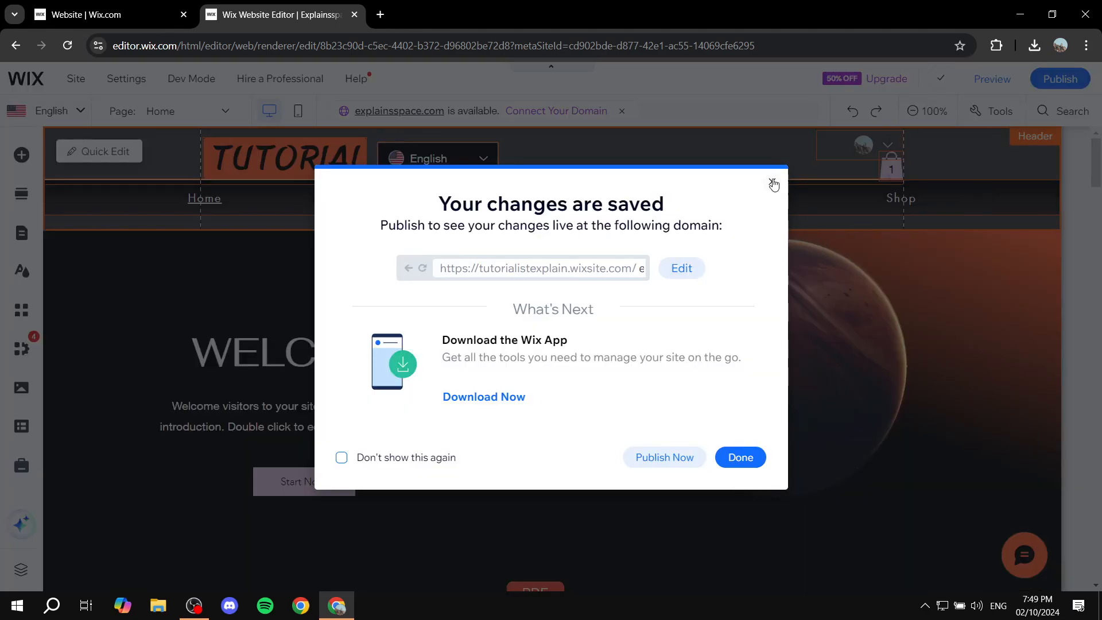
pyautogui.click(773, 185)
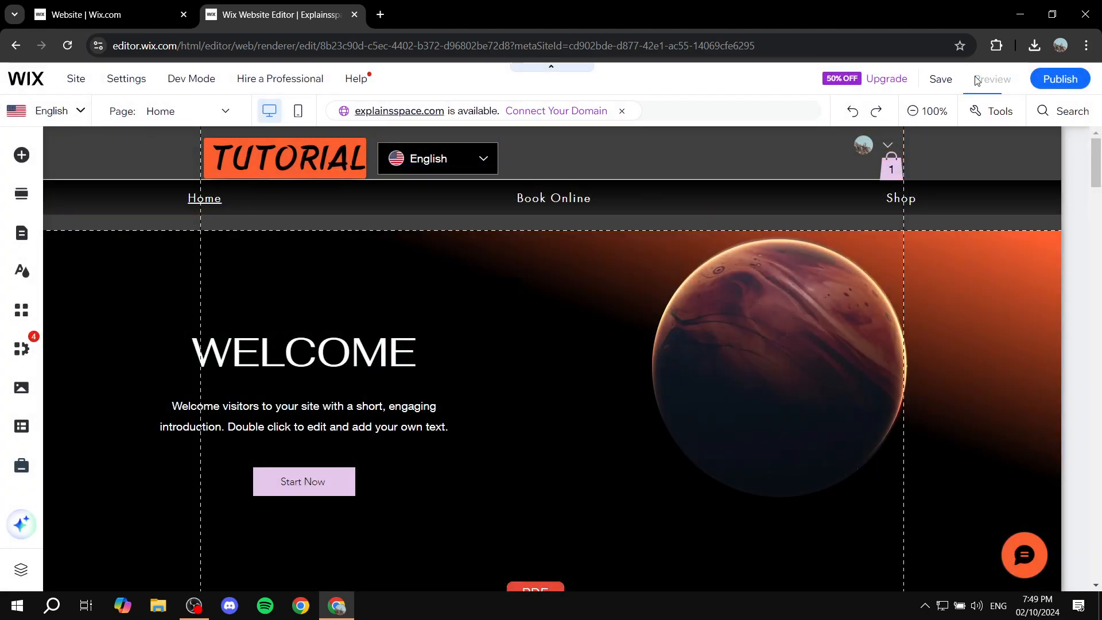
# Step: Preview the site and scroll down and up to confirm the frozen header
pyautogui.click(992, 79)
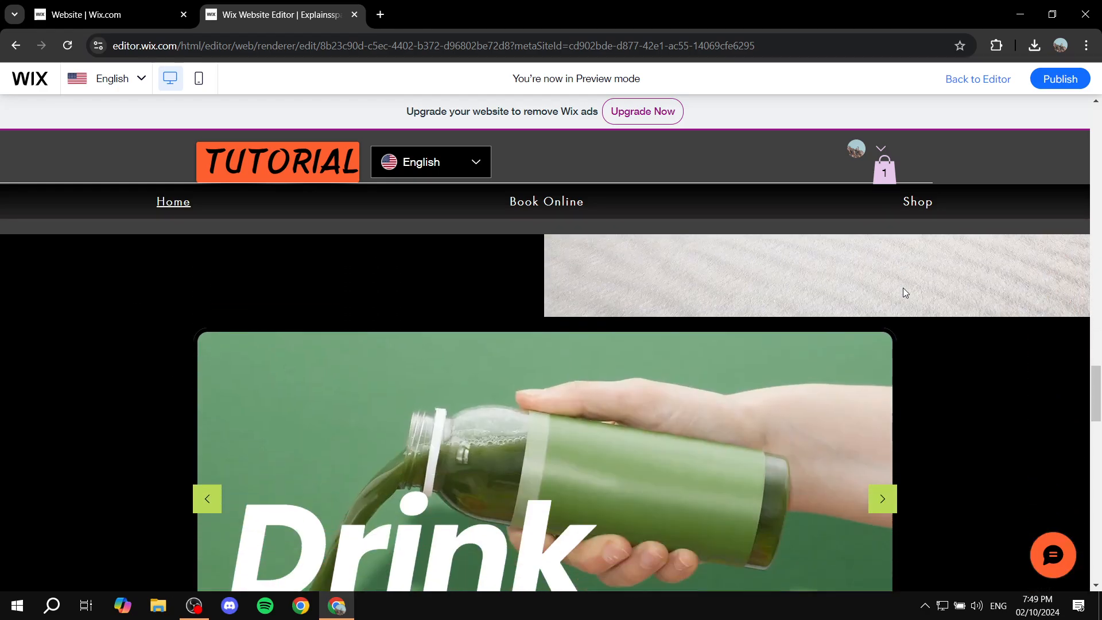
pyautogui.scroll(-3)
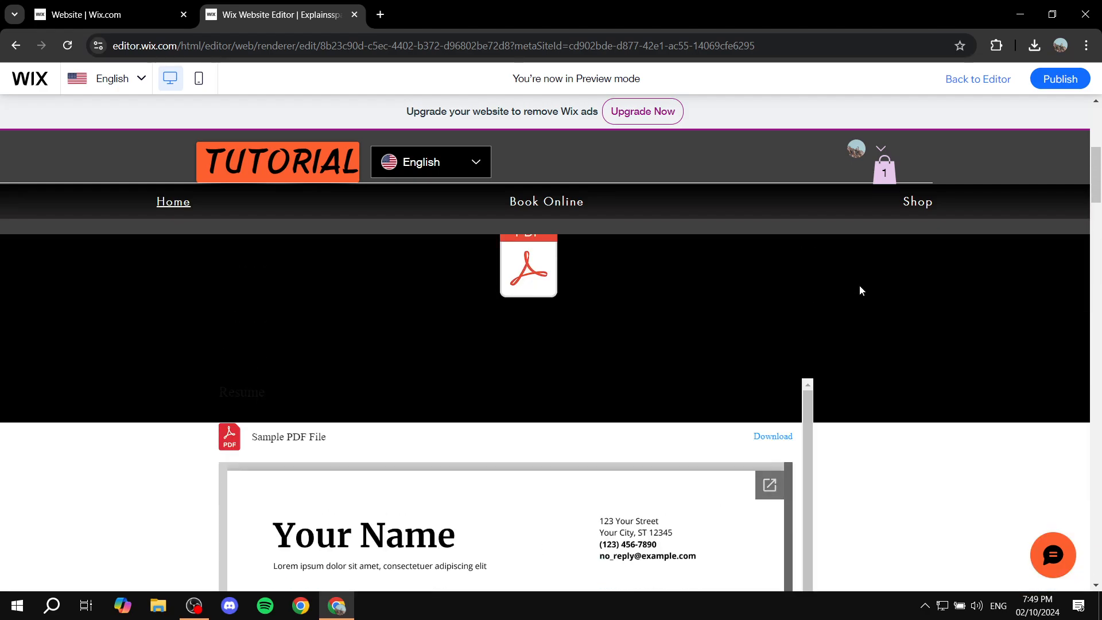
pyautogui.scroll(3)
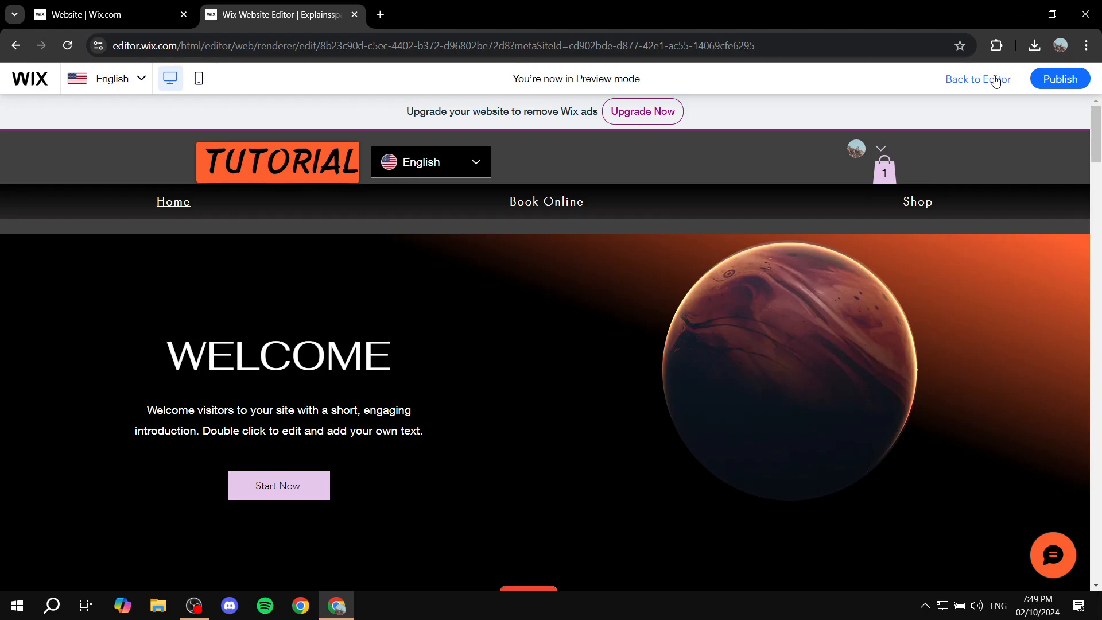
pyautogui.moveTo(1011, 79)
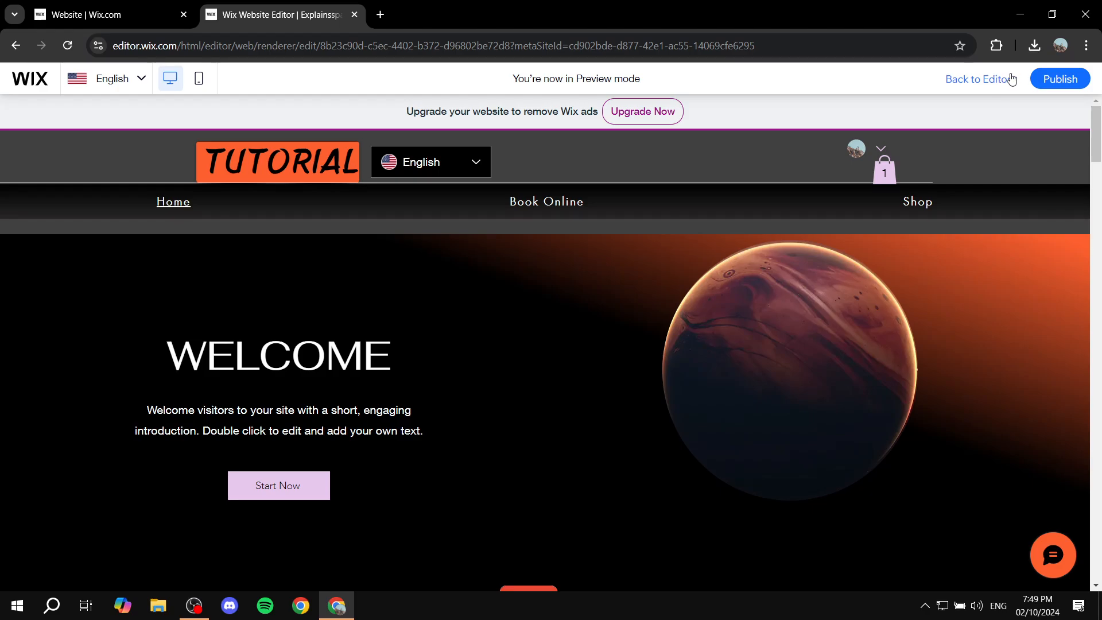
# Step: Return to the editor, switch the header scroll behaviour to Fades out, and save
pyautogui.click(977, 79)
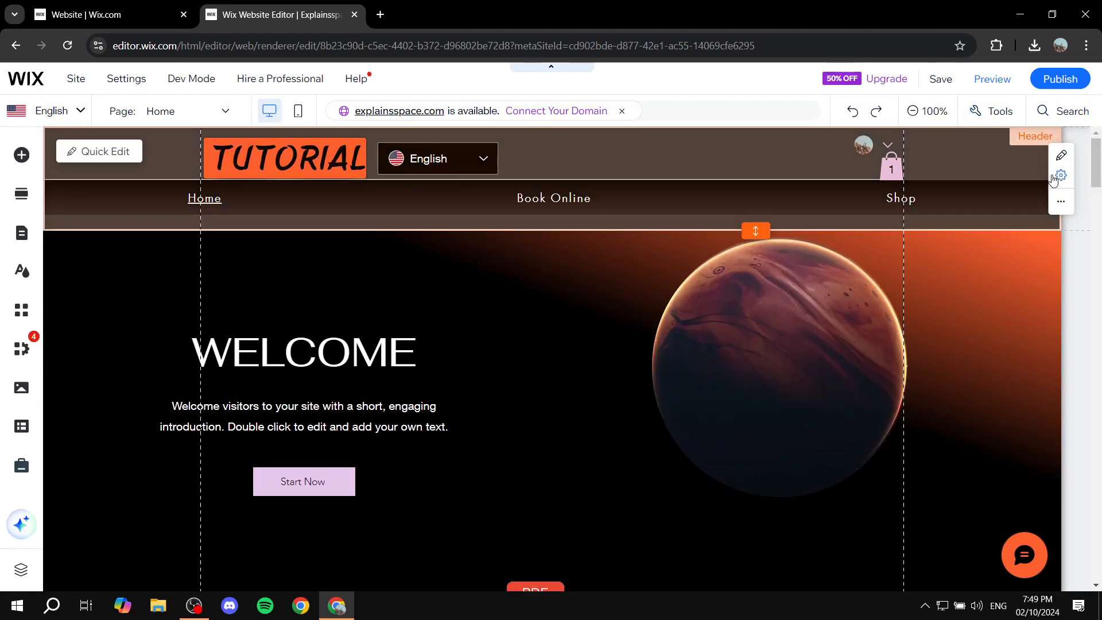
pyautogui.click(1060, 176)
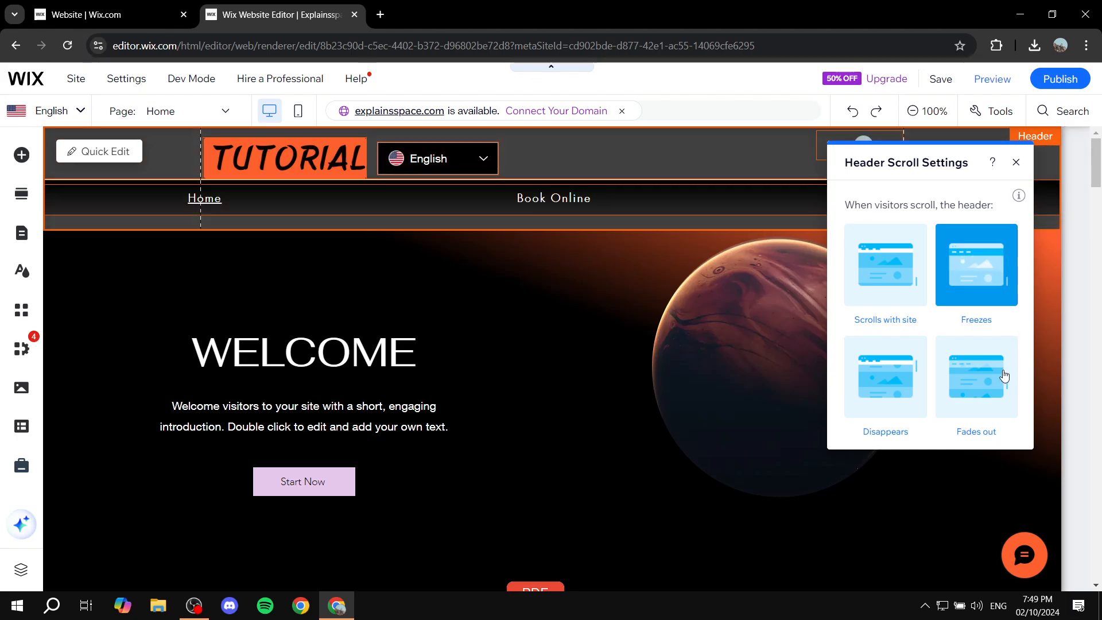
pyautogui.click(976, 378)
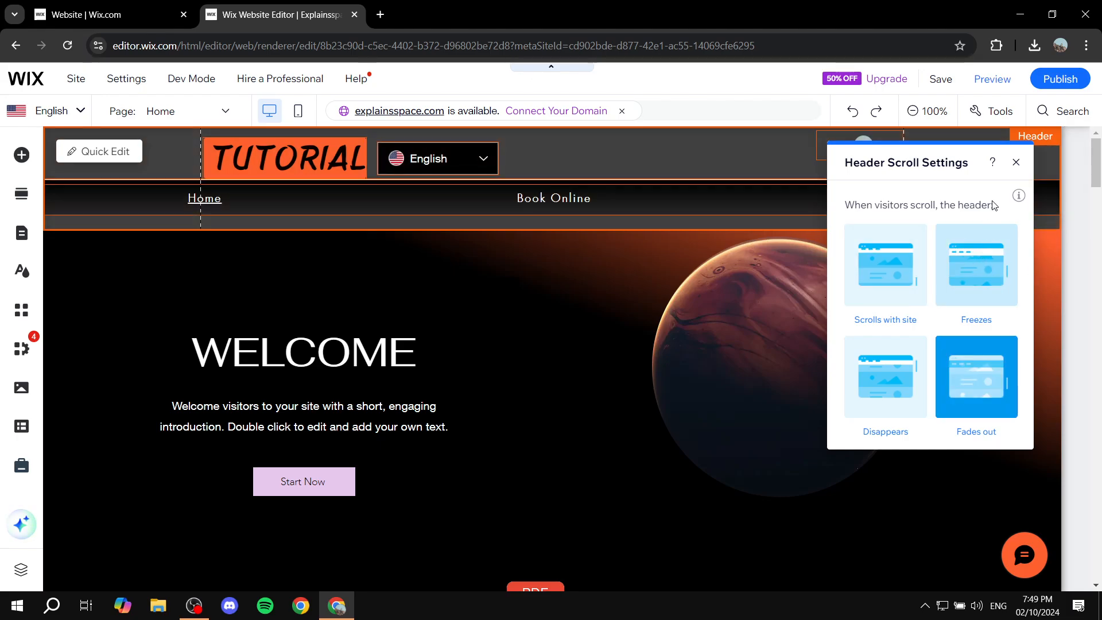
pyautogui.moveTo(993, 79)
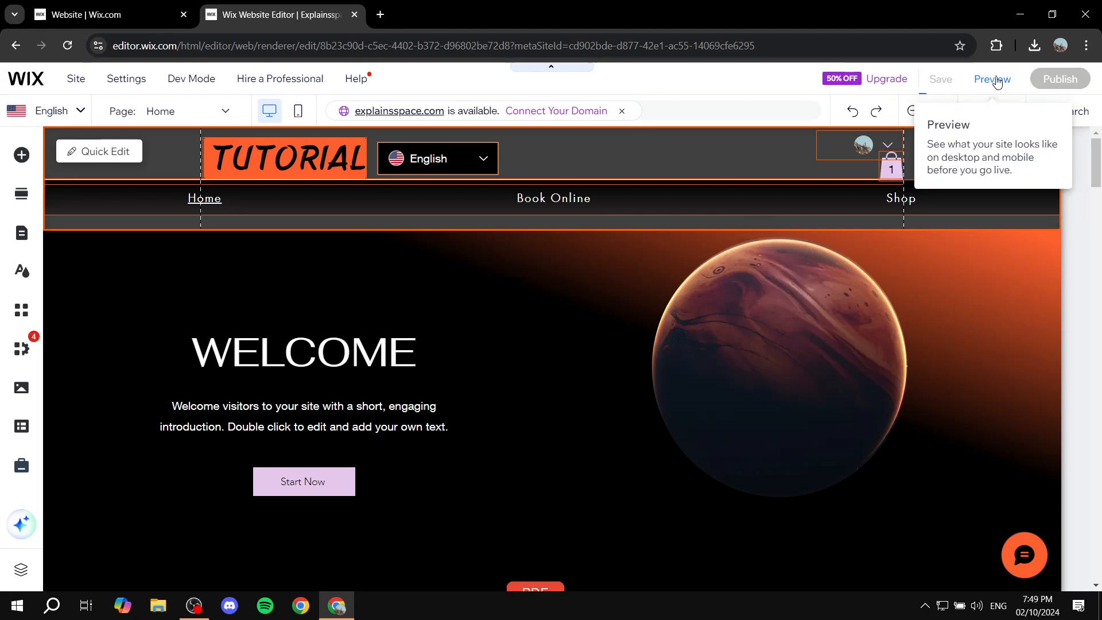
pyautogui.click(940, 79)
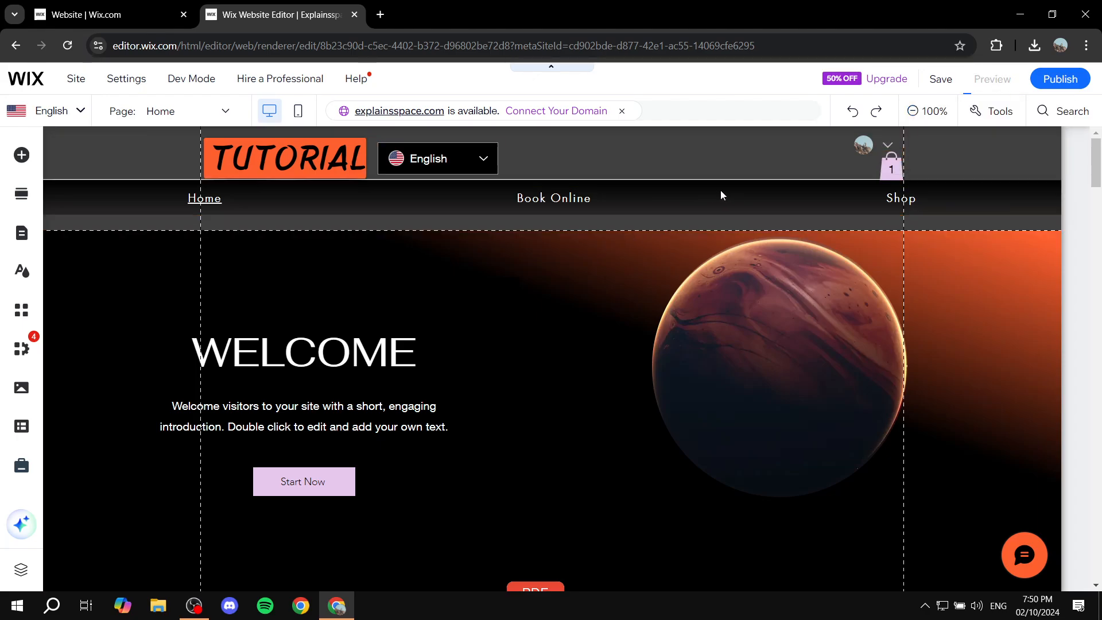
# Step: Preview the site and scroll back up to check the fade-out header
pyautogui.click(992, 79)
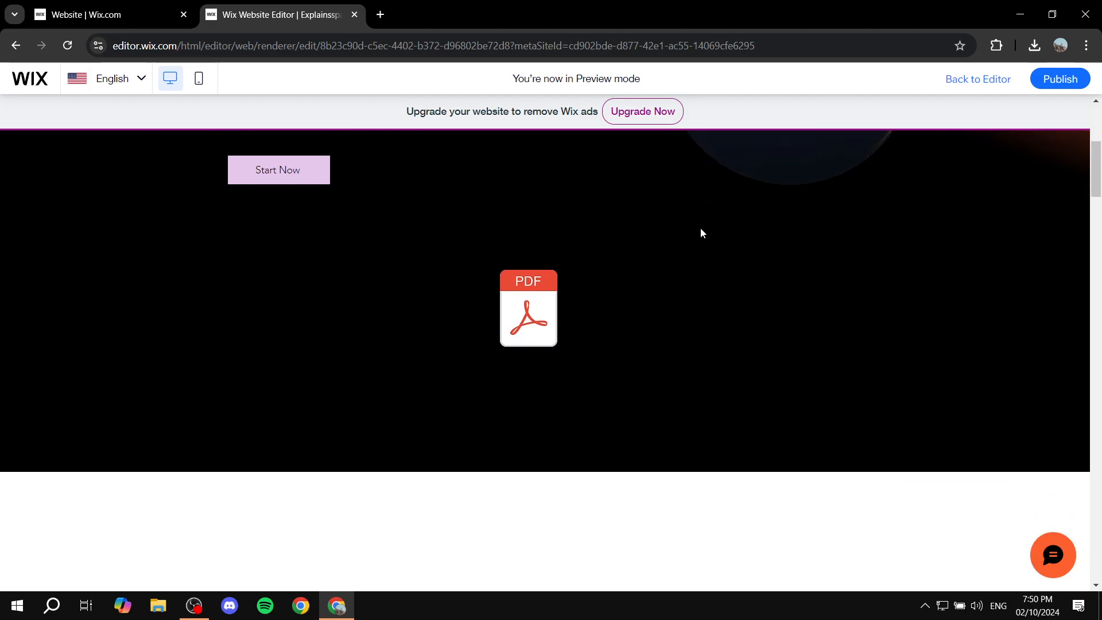
pyautogui.scroll(3)
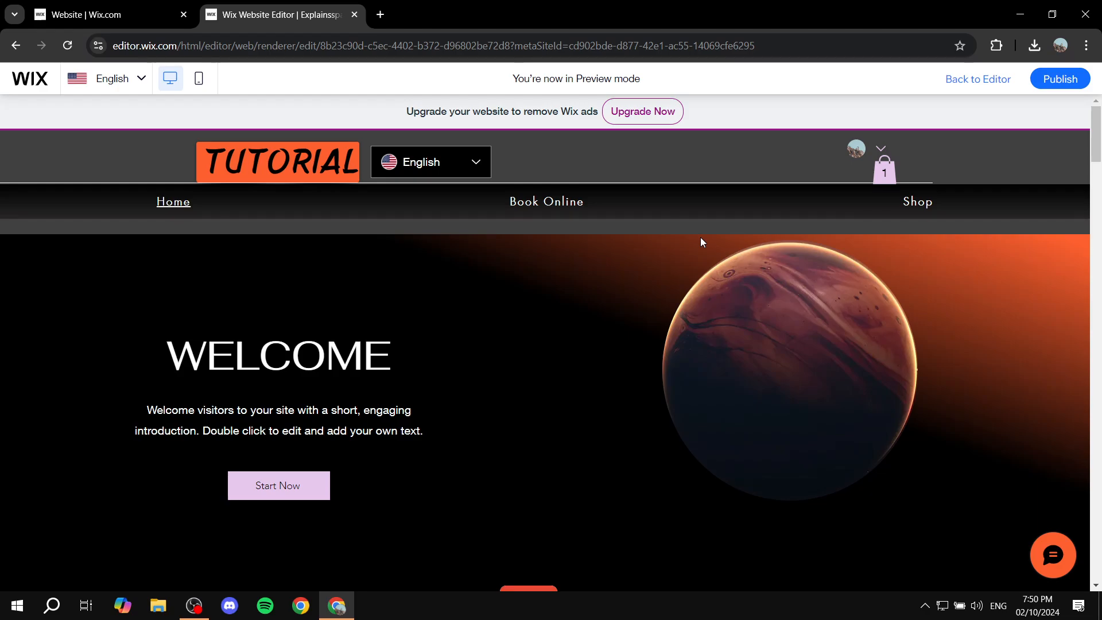
pyautogui.moveTo(918, 167)
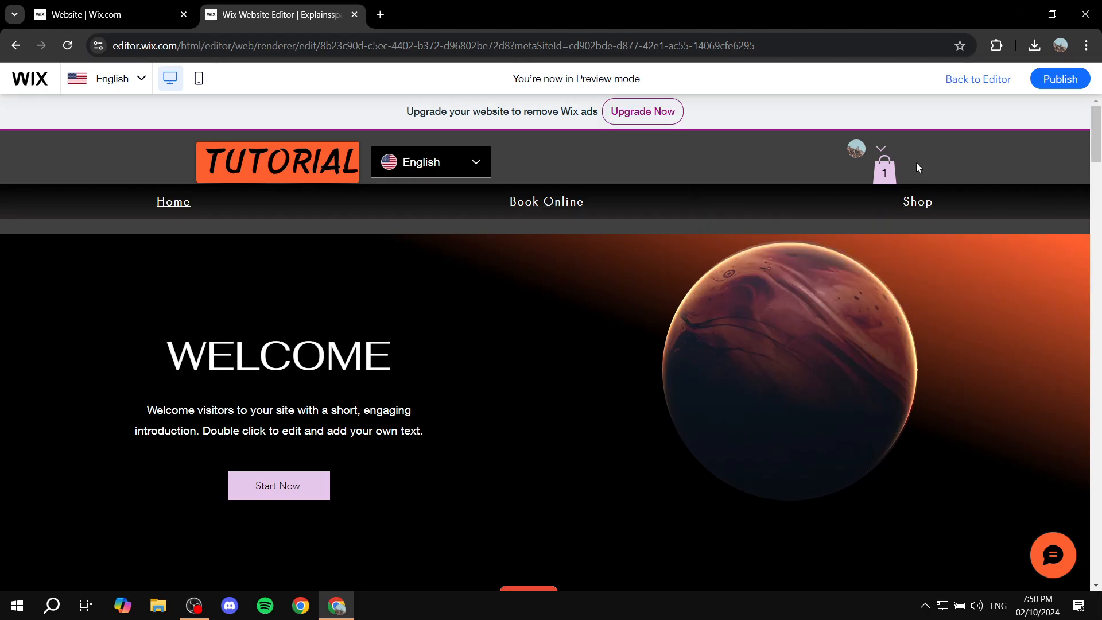
pyautogui.moveTo(973, 322)
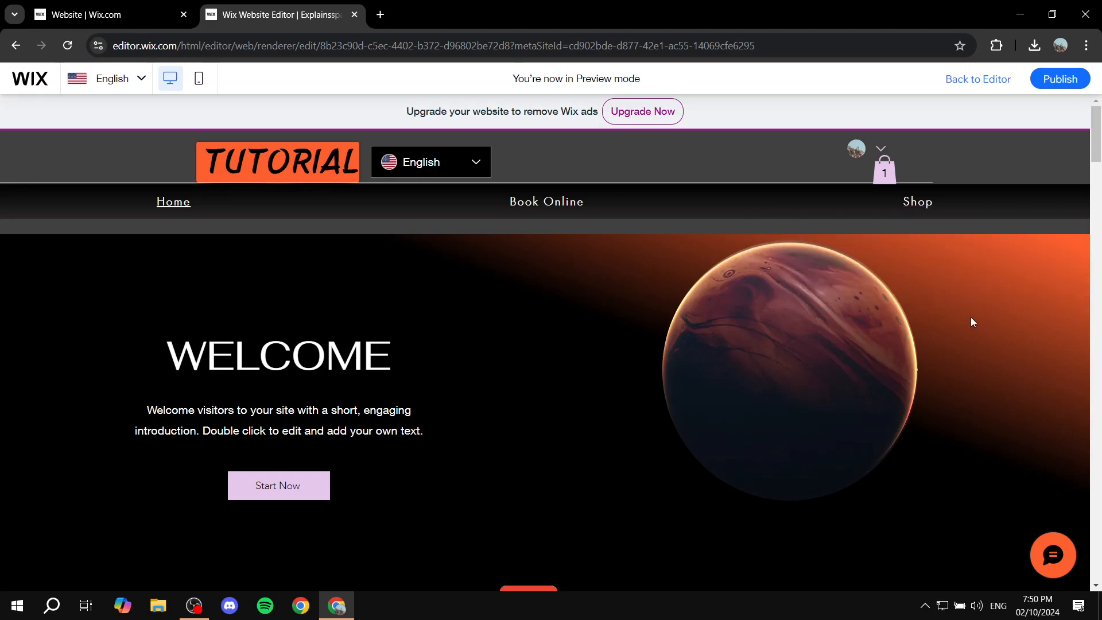